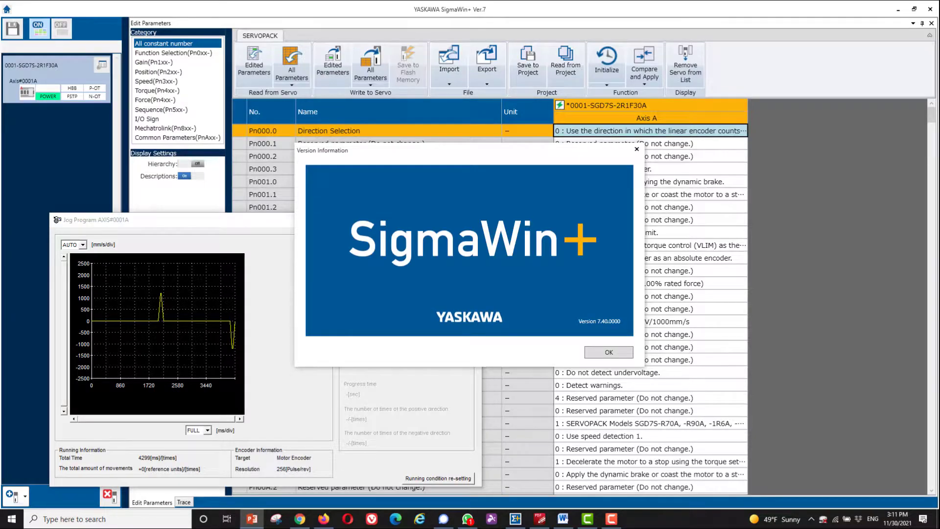
Dismiss the Version Information dialog and return to the jog program and parameter list.
{"action": "left_click", "coordinate": [607, 351]}
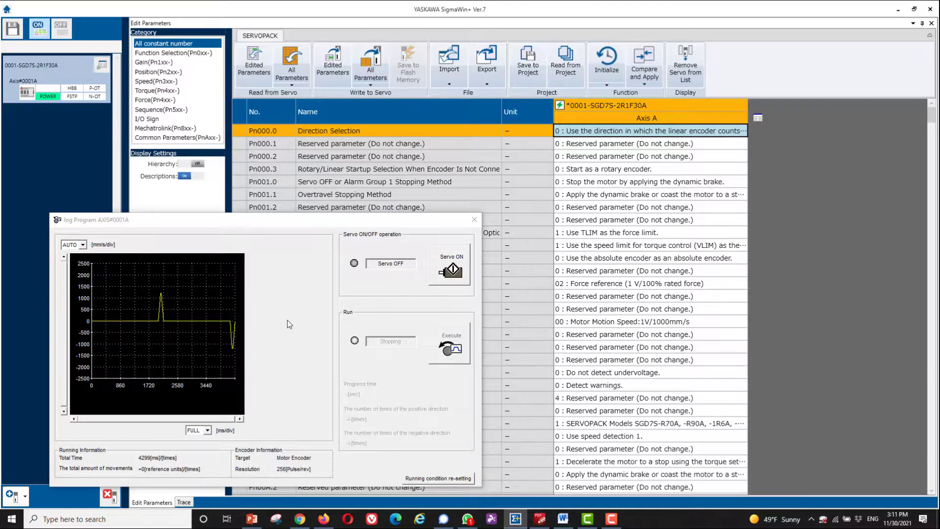
{"action": "mouse_move", "coordinate": [335, 307]}
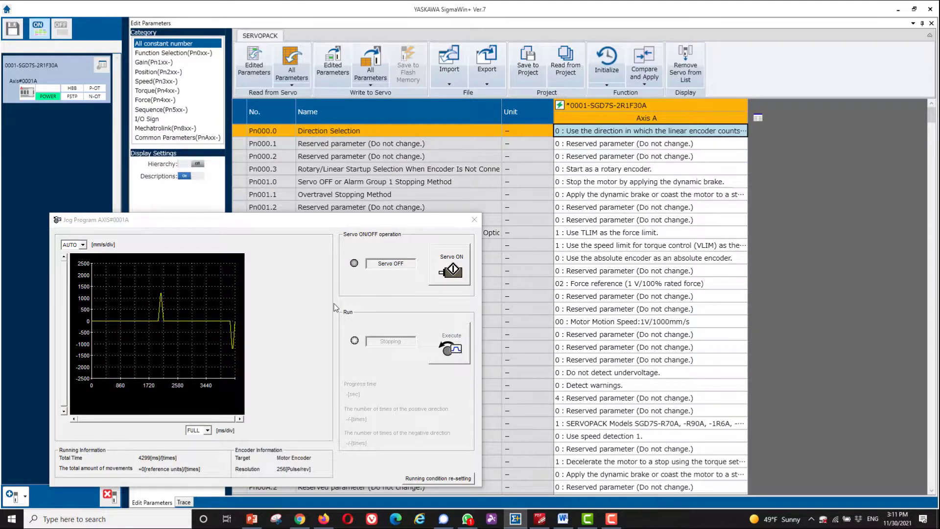
{"action": "left_click", "coordinate": [184, 502]}
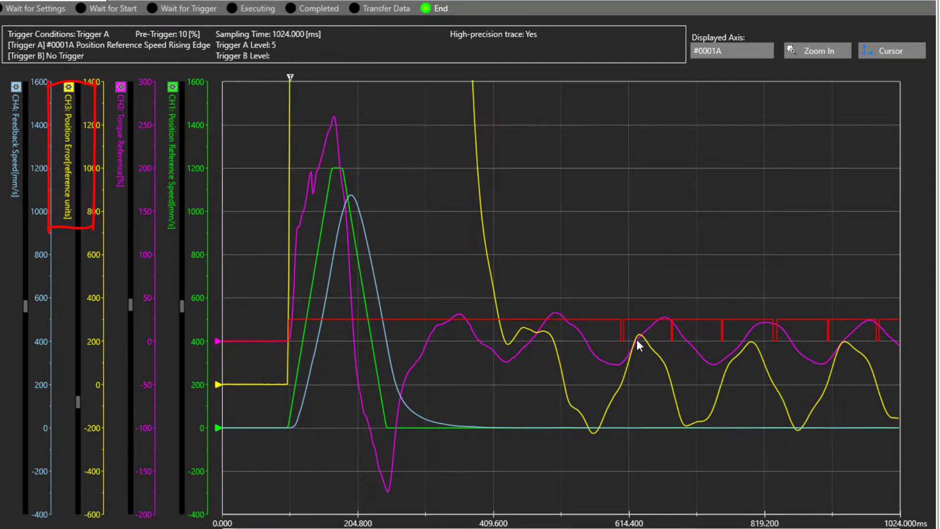
Show the Trace window with the untuned move's oscillating CH3 Position Error curve.
{"action": "left_click", "coordinate": [892, 49]}
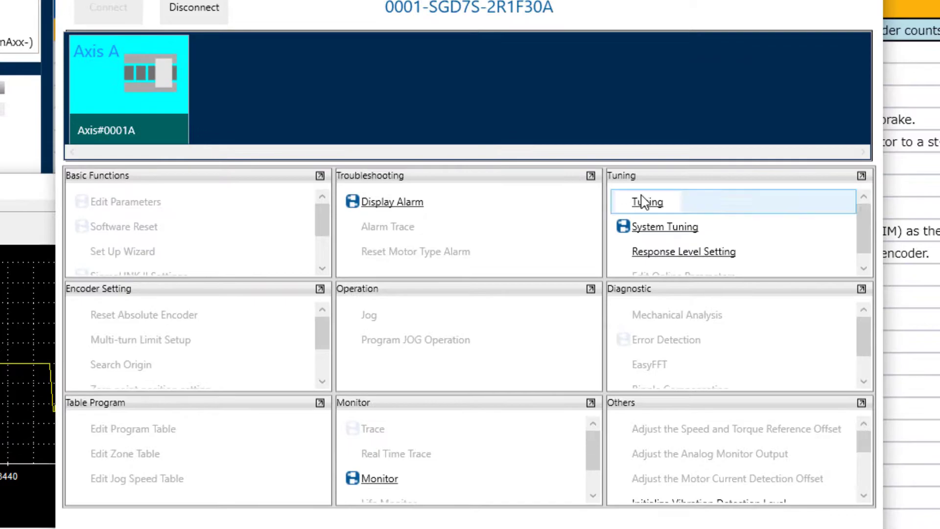
Launch Tuning for the axis, accept the warning, disable the tuning-less function and acknowledge the power-cycle notice.
{"action": "left_click", "coordinate": [647, 201]}
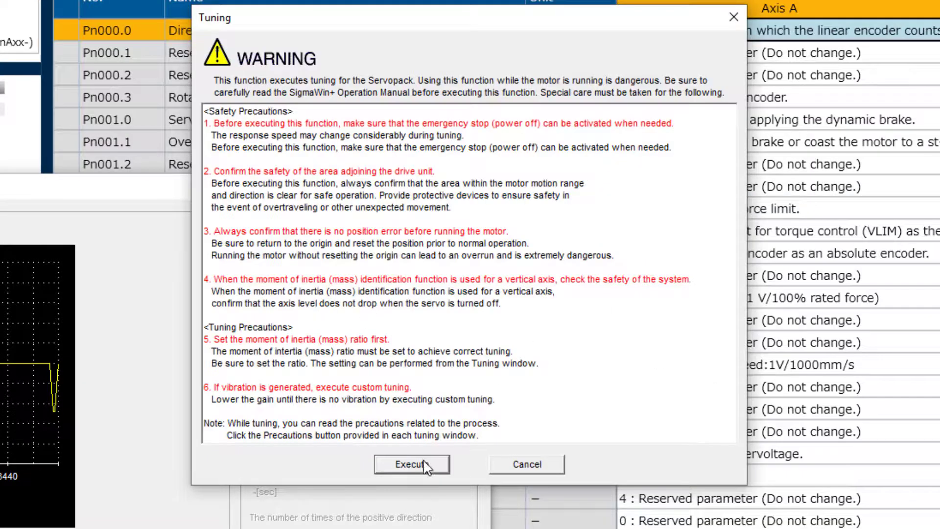
{"action": "left_click", "coordinate": [412, 463]}
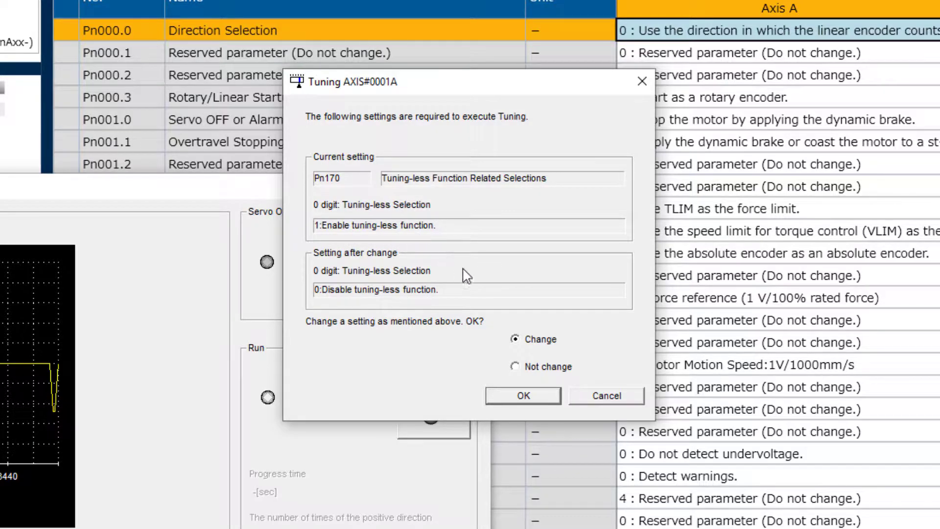
{"action": "left_click", "coordinate": [522, 395]}
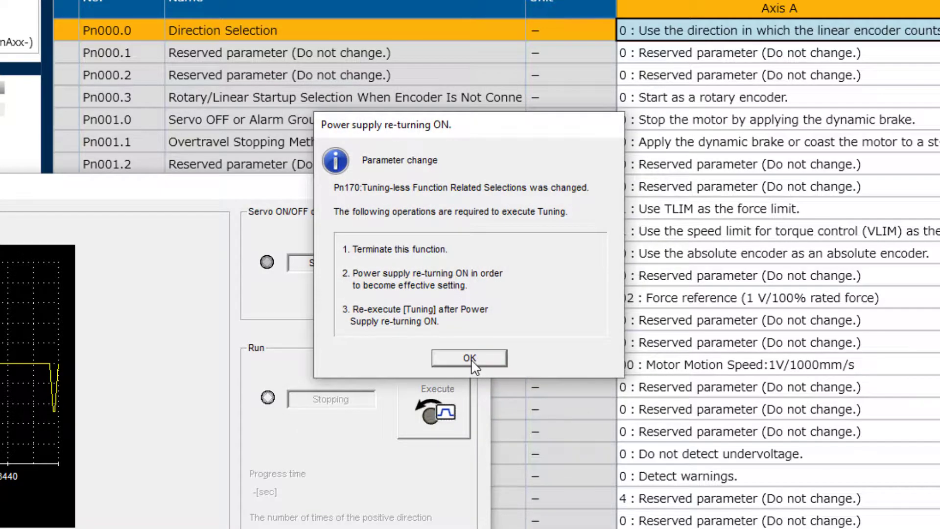
{"action": "left_click", "coordinate": [468, 358]}
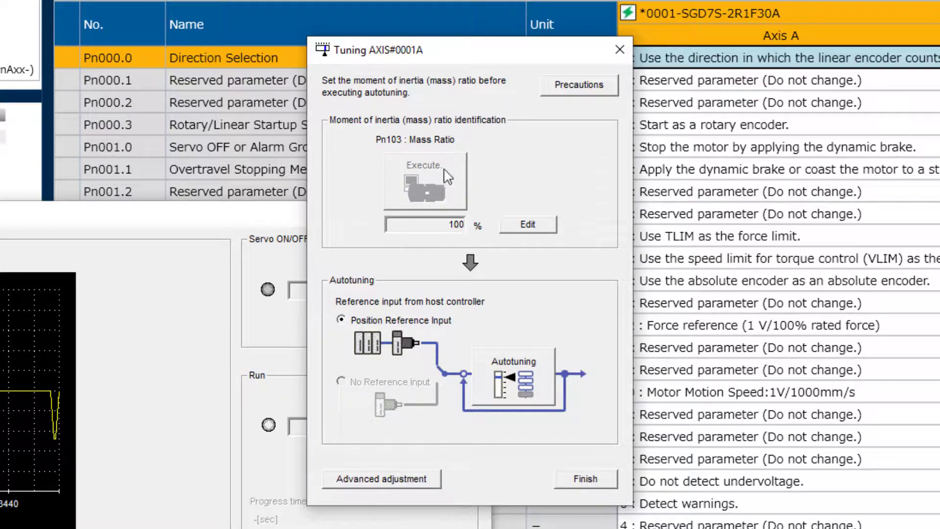
{"action": "mouse_move", "coordinate": [458, 195]}
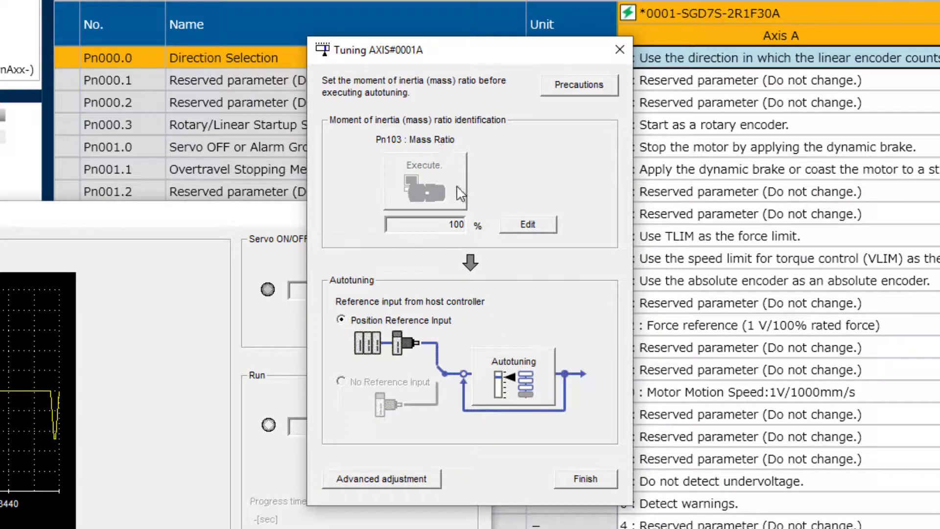
{"action": "mouse_move", "coordinate": [446, 174]}
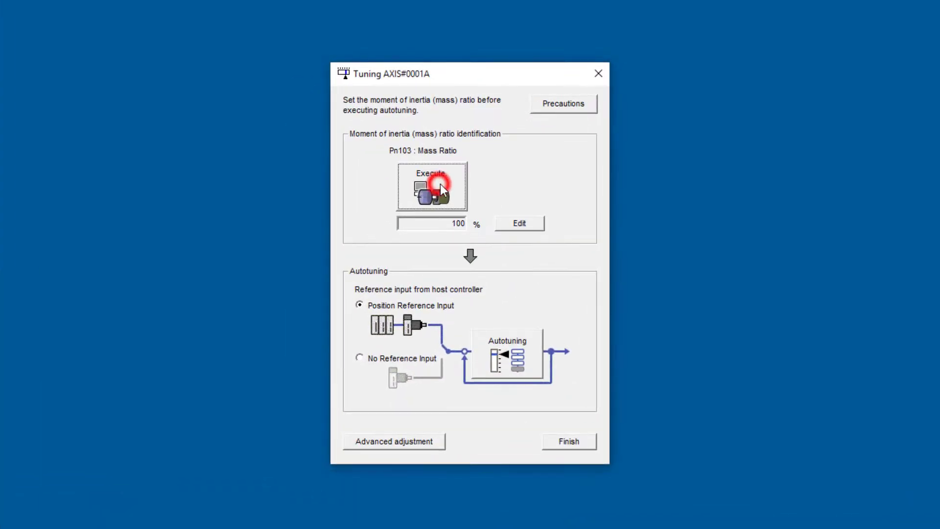
Begin mass ratio identification, accept the ±500mm/s conditions and transfer the references to the servopack.
{"action": "left_click", "coordinate": [431, 186]}
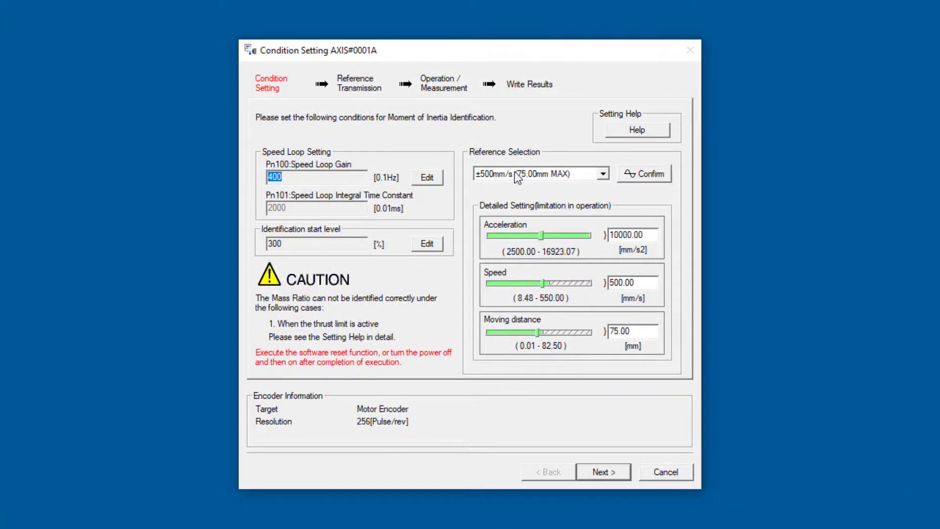
{"action": "mouse_move", "coordinate": [559, 186]}
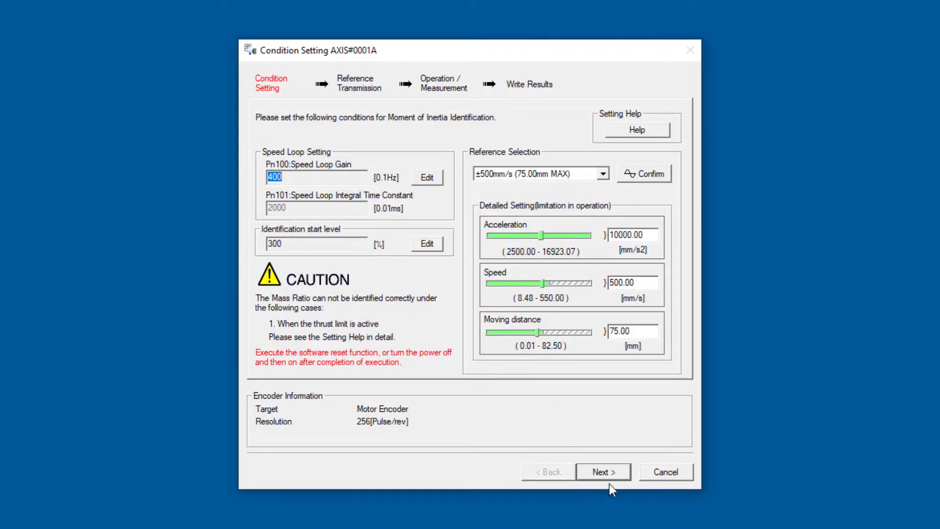
{"action": "left_click", "coordinate": [602, 471]}
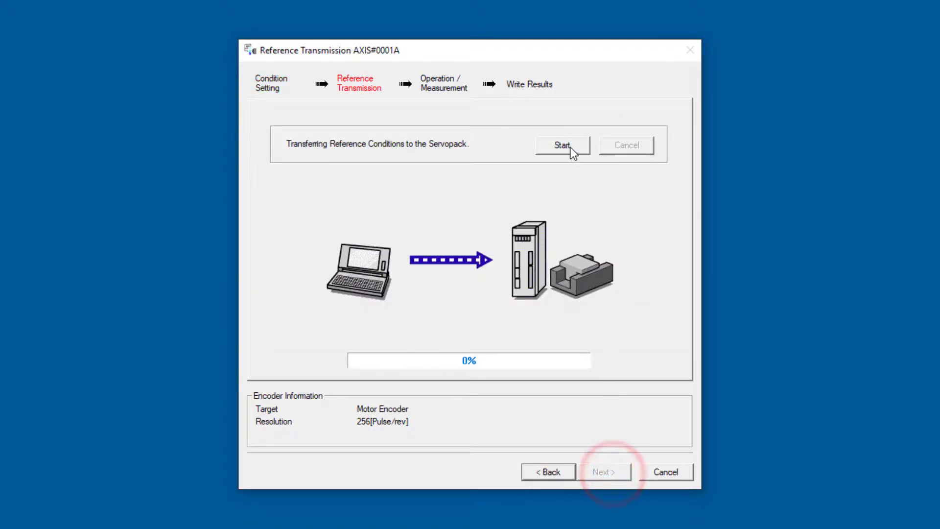
{"action": "left_click", "coordinate": [562, 145]}
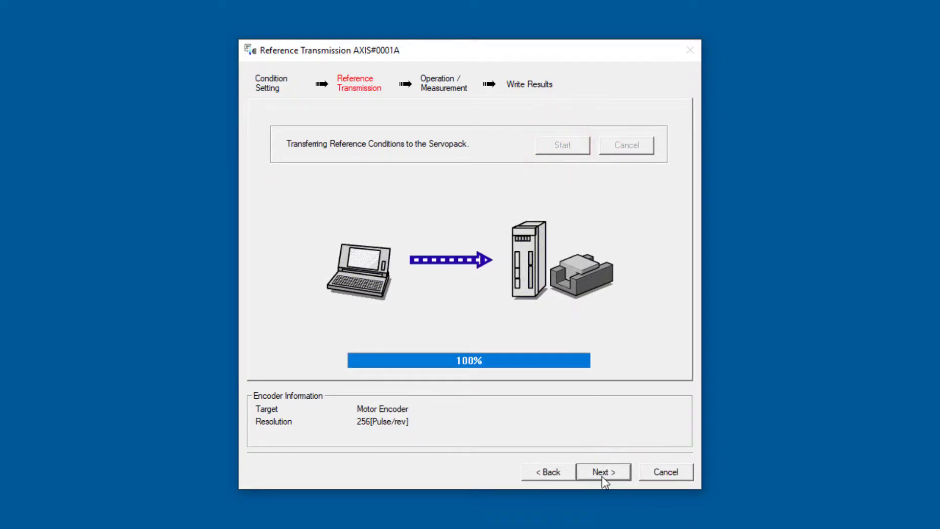
{"action": "left_click", "coordinate": [602, 472]}
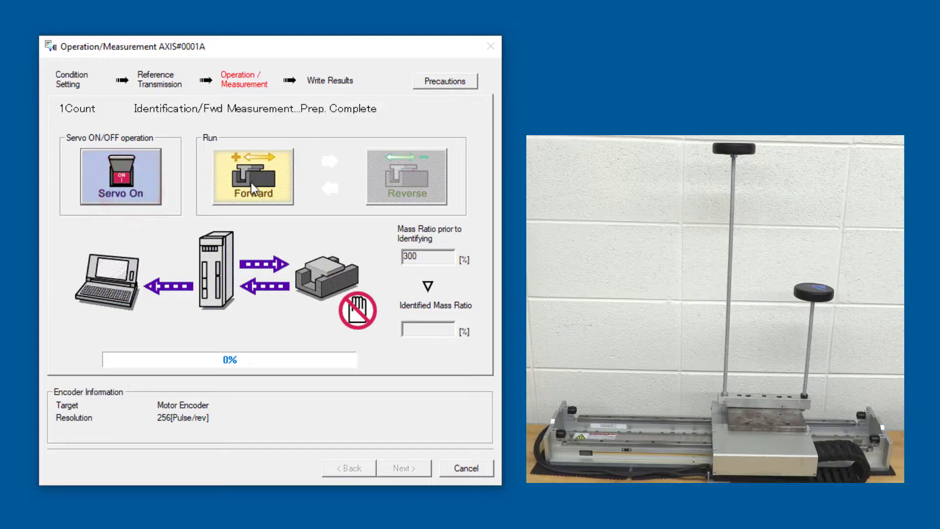
Run the forward measurement moves until identification reports 606%, then allow Servo OFF.
{"action": "left_click", "coordinate": [252, 175]}
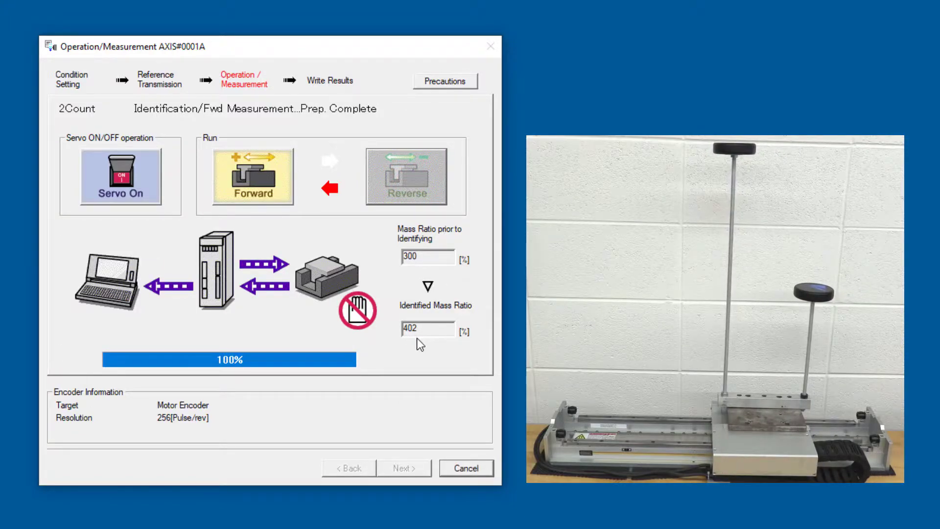
{"action": "left_click", "coordinate": [252, 176]}
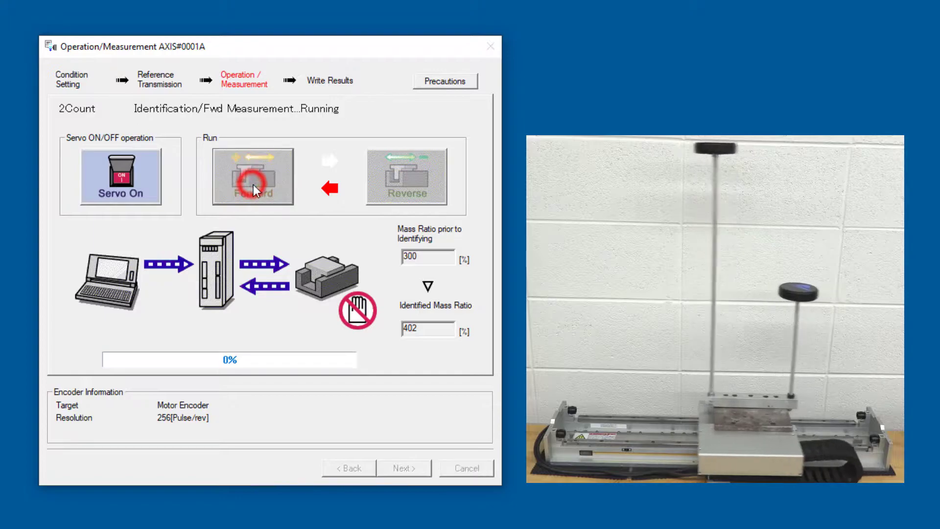
{"action": "left_click", "coordinate": [406, 175]}
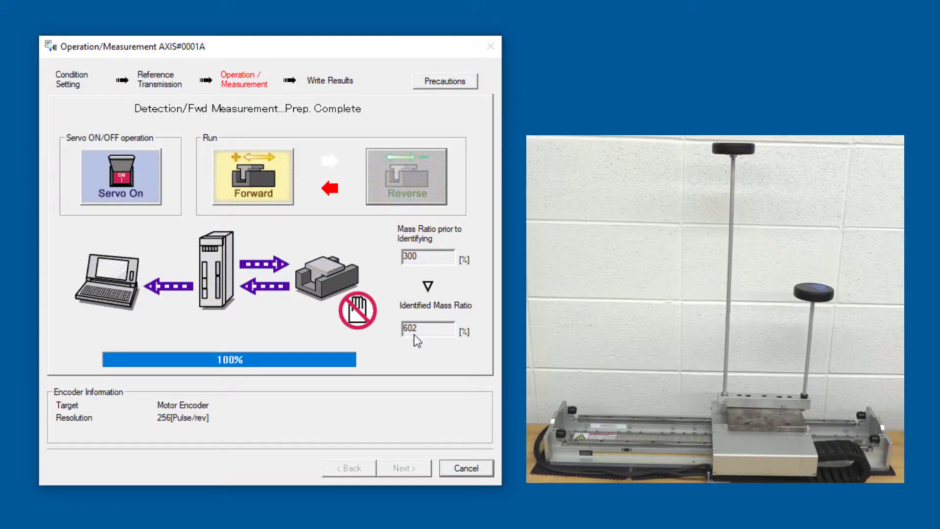
{"action": "left_click", "coordinate": [253, 175]}
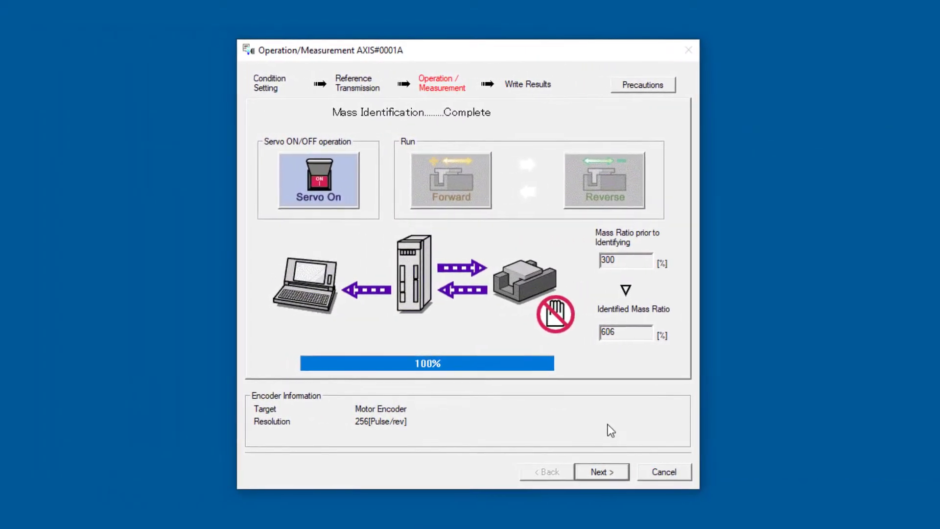
{"action": "left_click", "coordinate": [601, 472]}
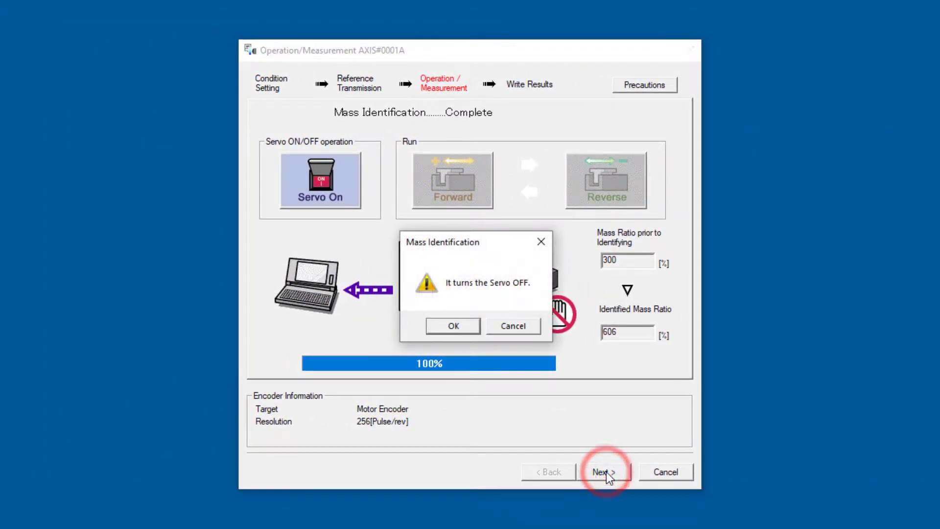
{"action": "left_click", "coordinate": [453, 325]}
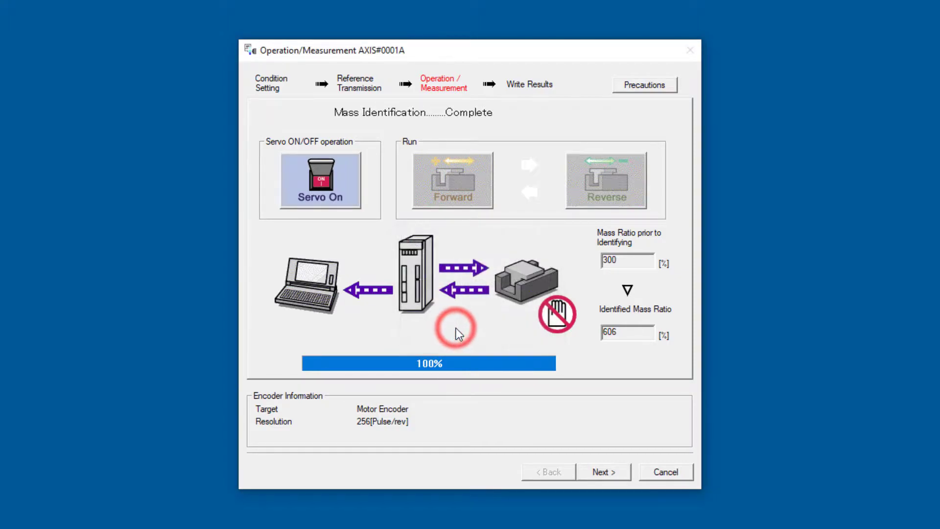
Write the identified 606% ratio into Pn103, finish the wizard and execute the servopack software reset.
{"action": "left_click", "coordinate": [603, 472]}
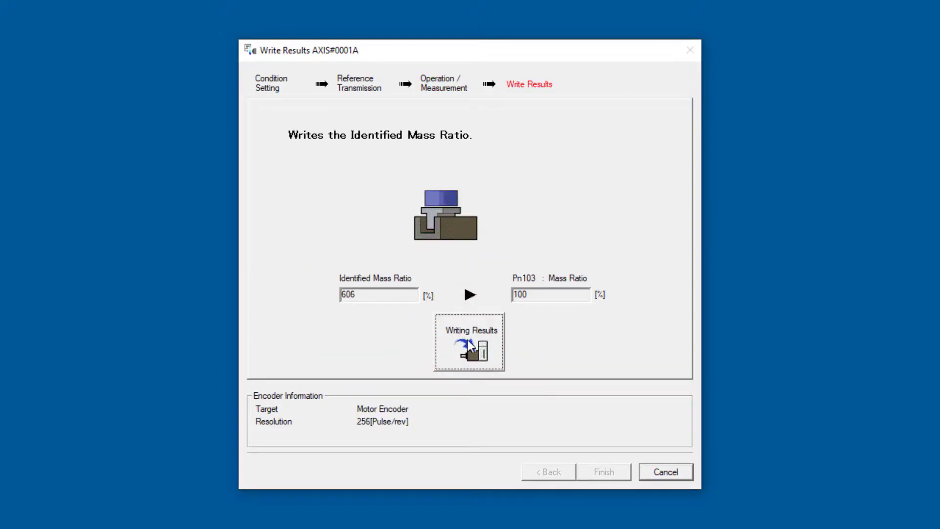
{"action": "left_click", "coordinate": [469, 342]}
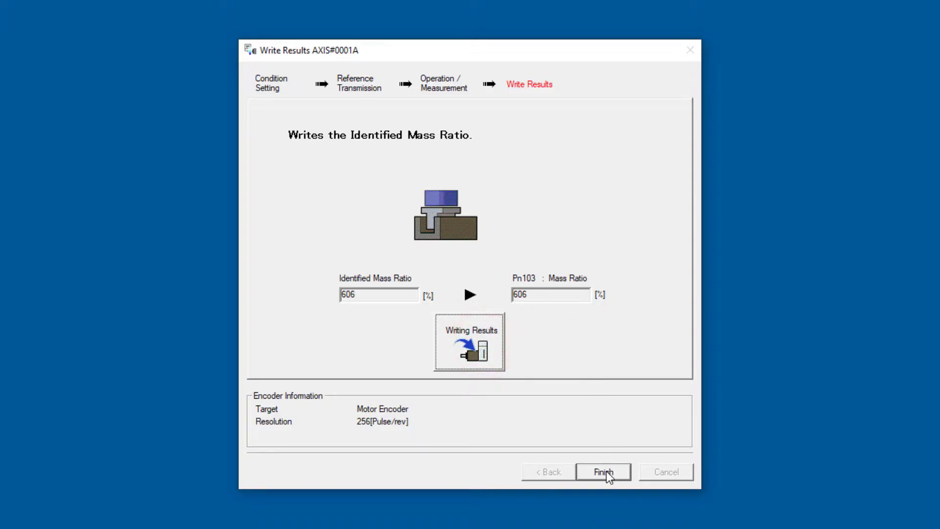
{"action": "left_click", "coordinate": [602, 472]}
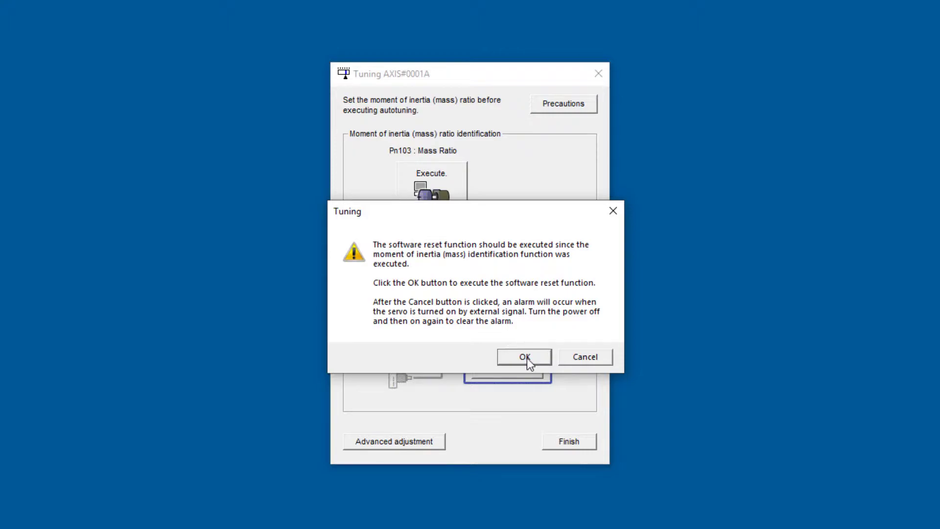
{"action": "left_click", "coordinate": [523, 357]}
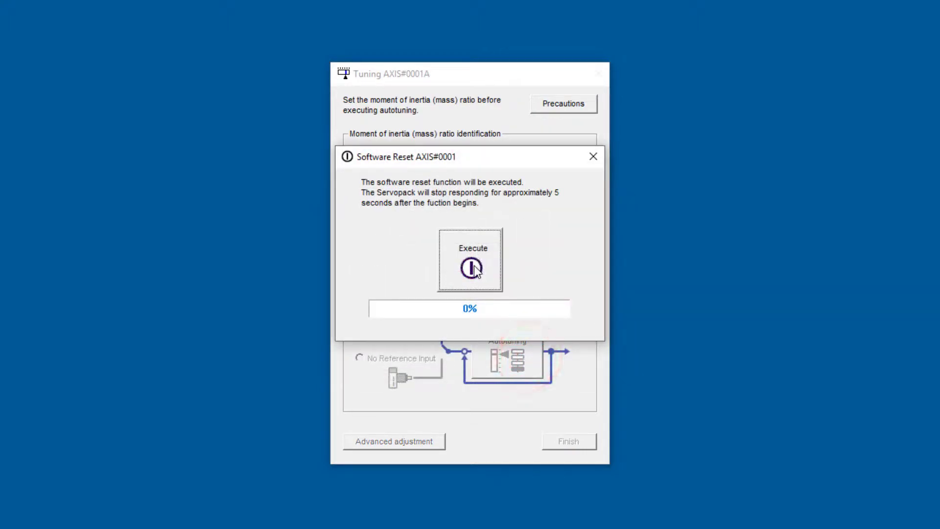
{"action": "left_click", "coordinate": [470, 266]}
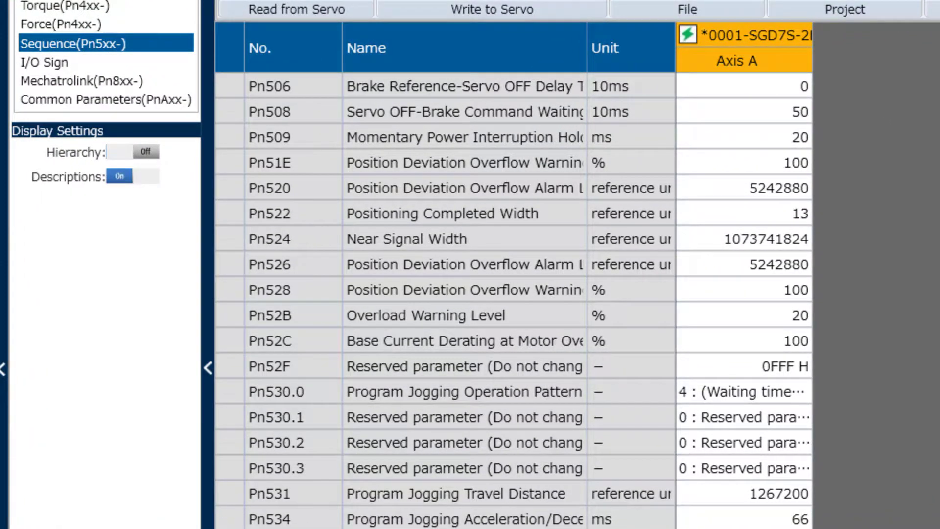
Review Pn522 and Pn10B.0, then change the Pn10C mode switching level to 800.
{"action": "left_click", "coordinate": [743, 213]}
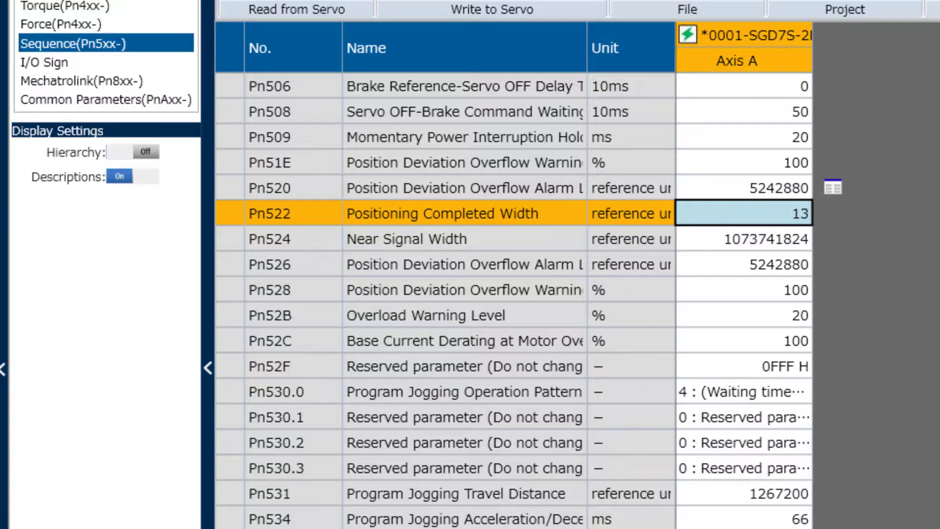
{"action": "mouse_move", "coordinate": [856, 235]}
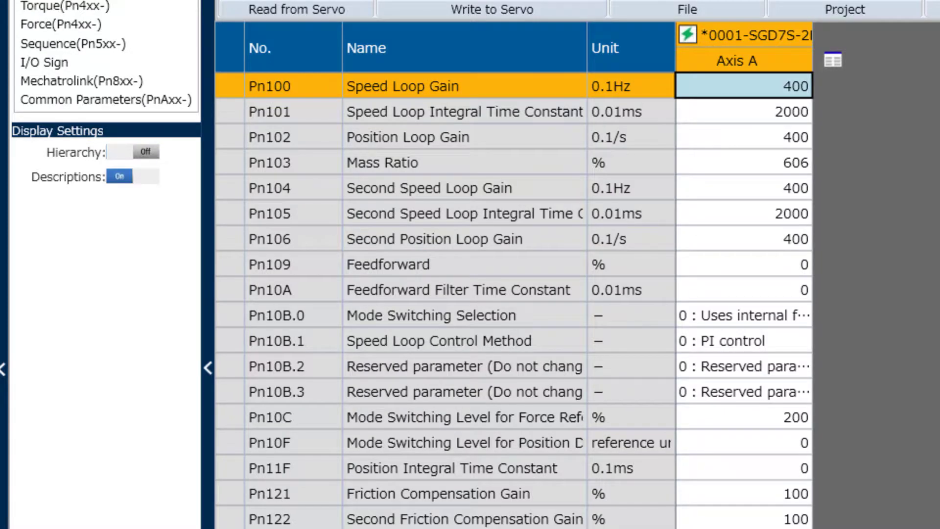
{"action": "left_click", "coordinate": [737, 315]}
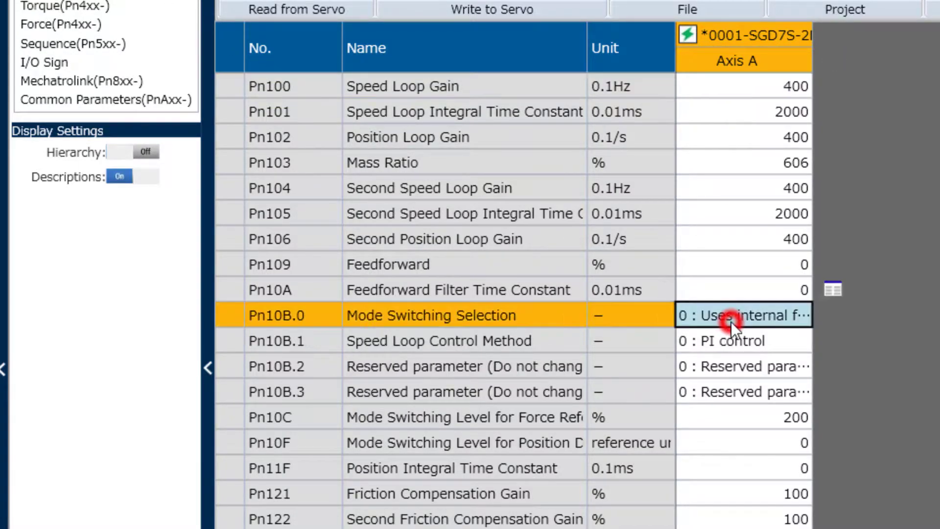
{"action": "mouse_move", "coordinate": [738, 432]}
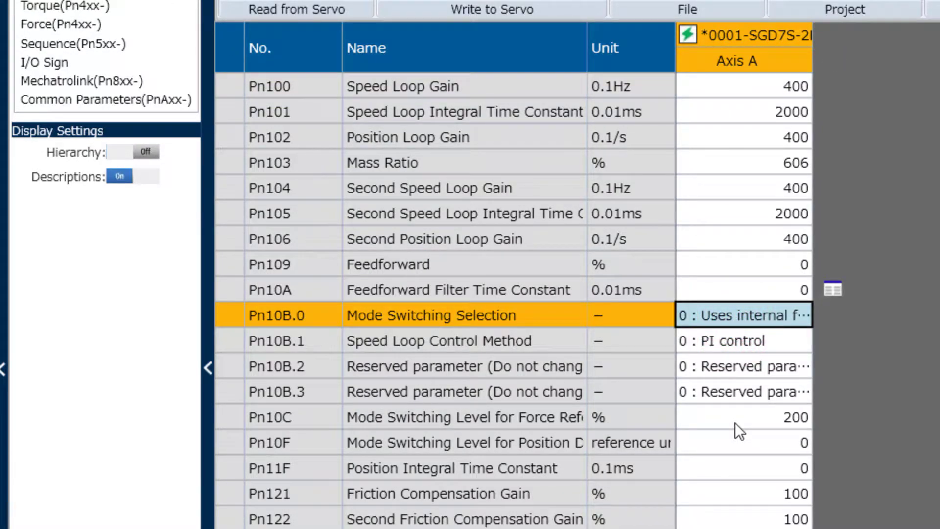
{"action": "left_click", "coordinate": [744, 418]}
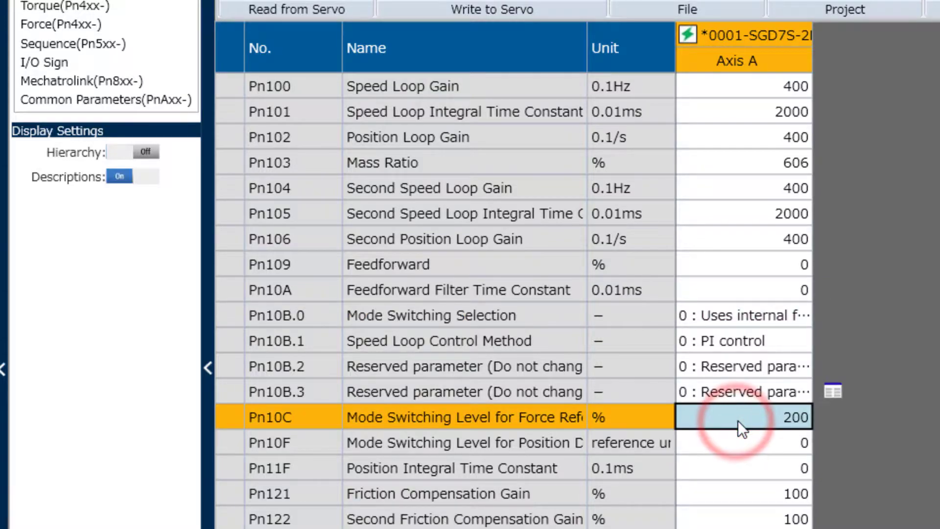
{"action": "type", "text": "800"}
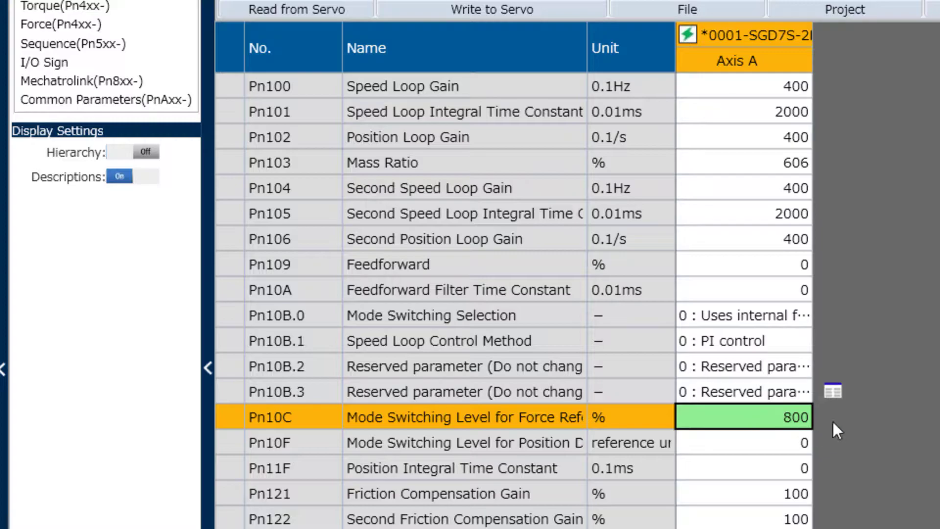
{"action": "left_click", "coordinate": [491, 9]}
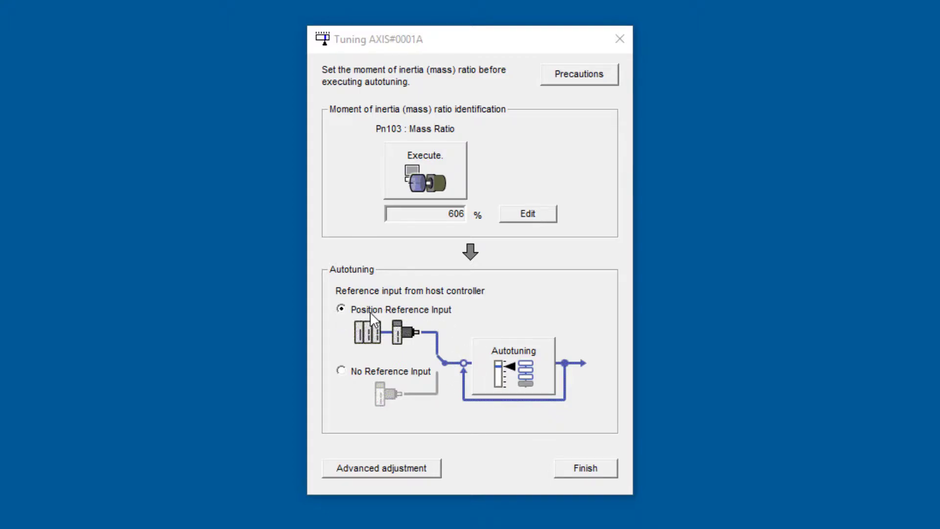
{"action": "mouse_move", "coordinate": [522, 369]}
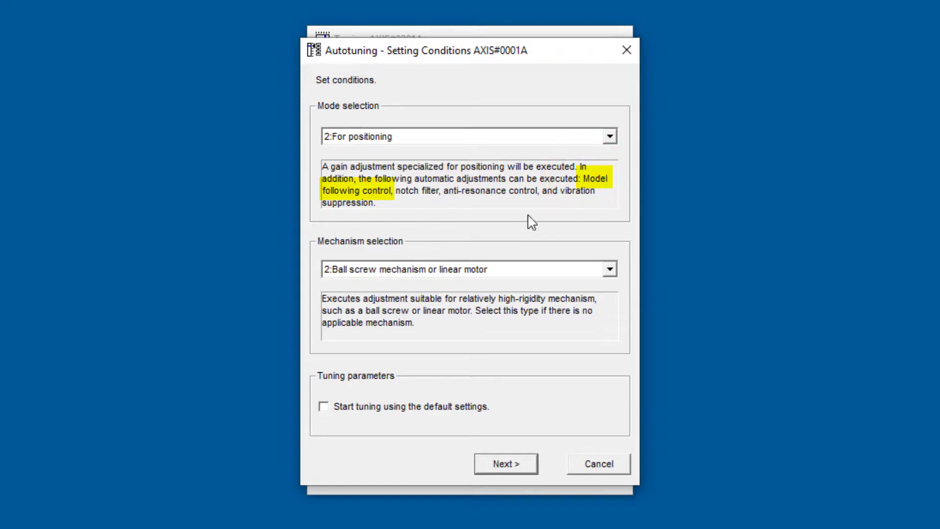
Browse the autotuning mode options, trying overshoot-preventing positioning and Standard tuning.
{"action": "left_click", "coordinate": [610, 136]}
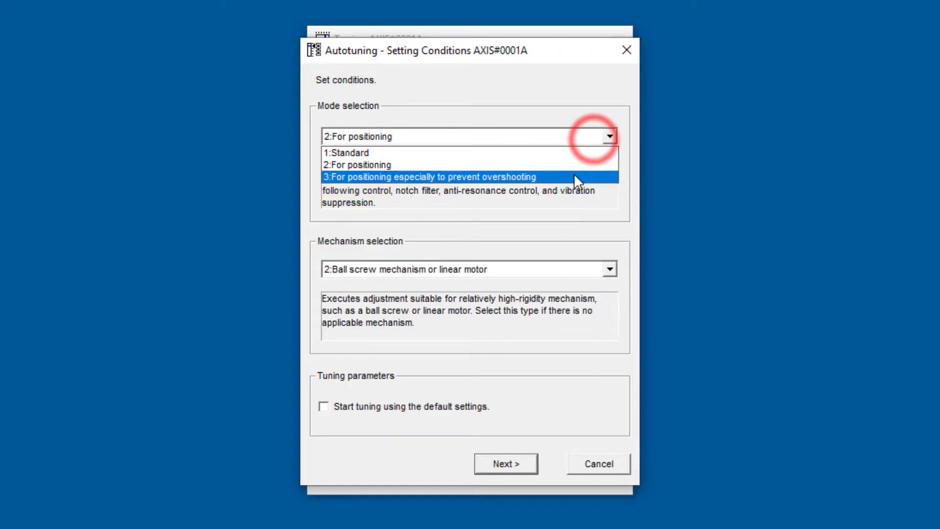
{"action": "left_click", "coordinate": [428, 177]}
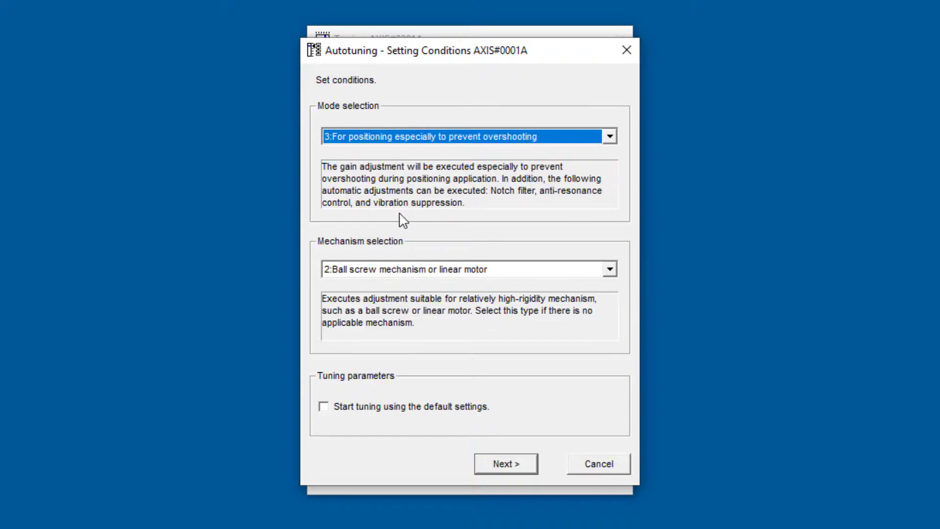
{"action": "left_click", "coordinate": [609, 136]}
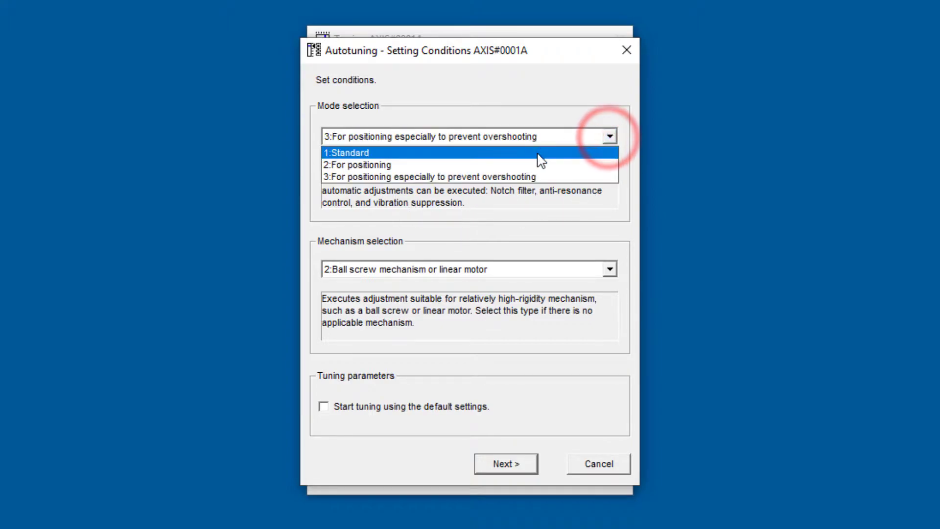
{"action": "left_click", "coordinate": [348, 153]}
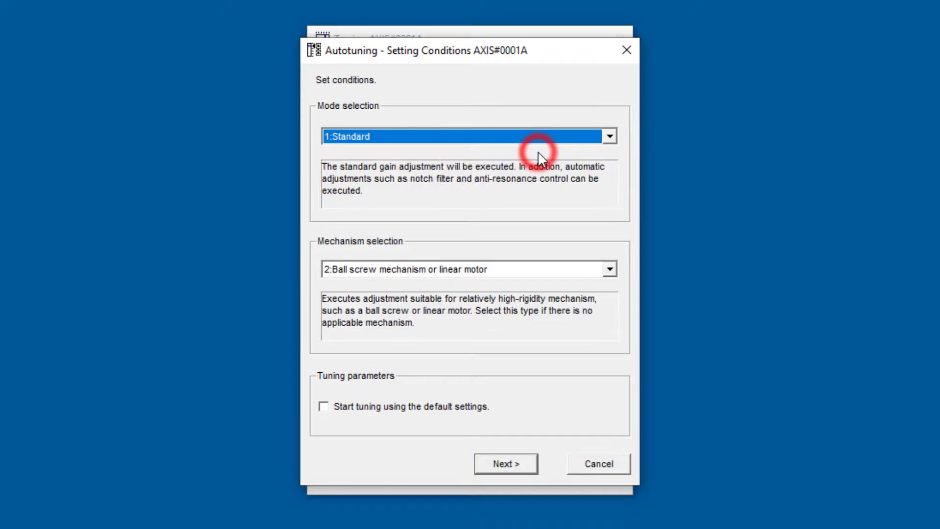
{"action": "mouse_move", "coordinate": [548, 189]}
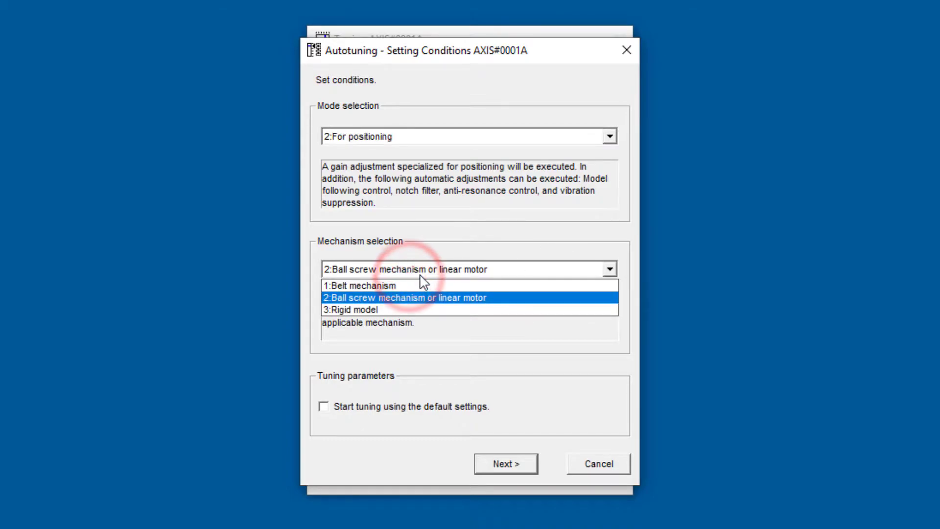
Keep the ball screw mechanism, choose to start from default settings and continue to the reset caution.
{"action": "left_click", "coordinate": [405, 298]}
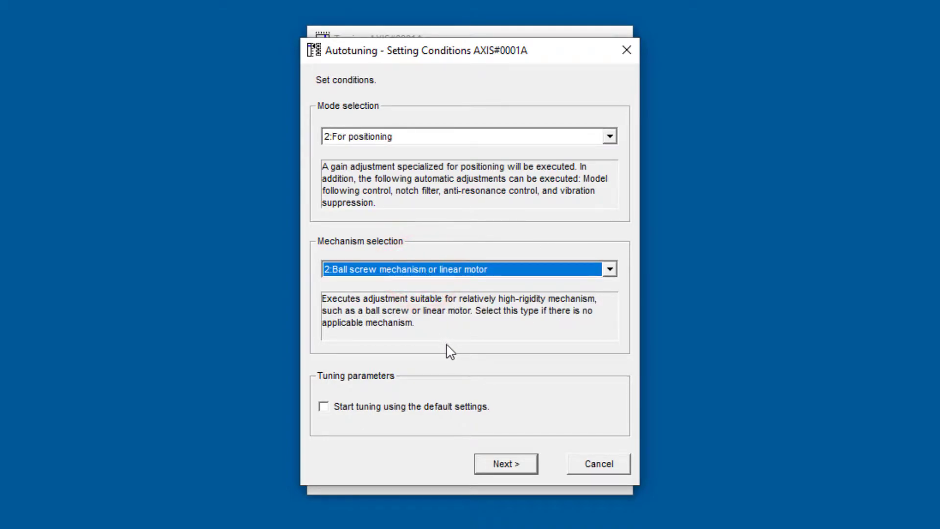
{"action": "left_click", "coordinate": [325, 407]}
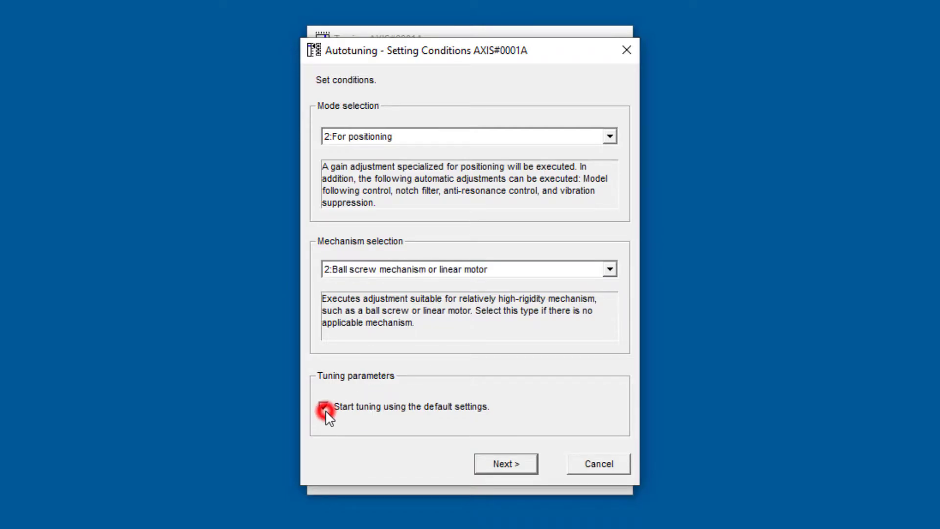
{"action": "left_click", "coordinate": [324, 406]}
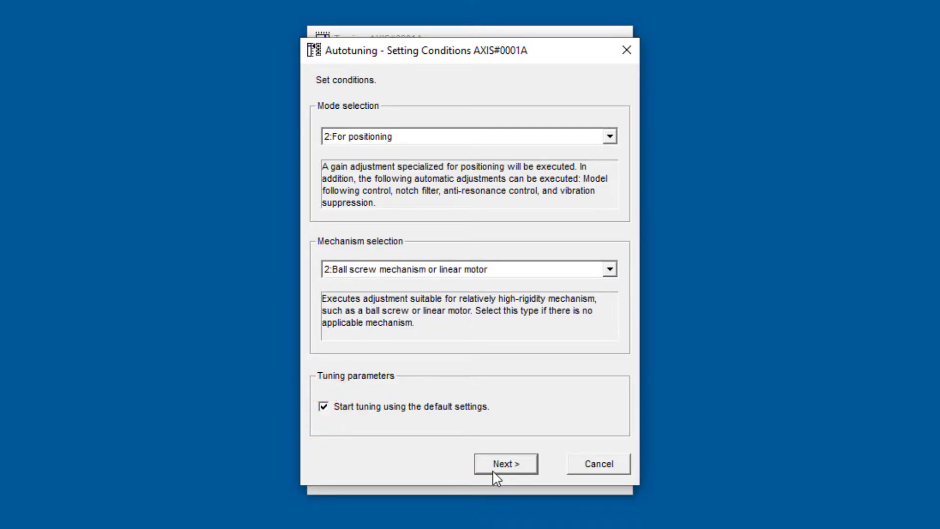
{"action": "left_click", "coordinate": [506, 463]}
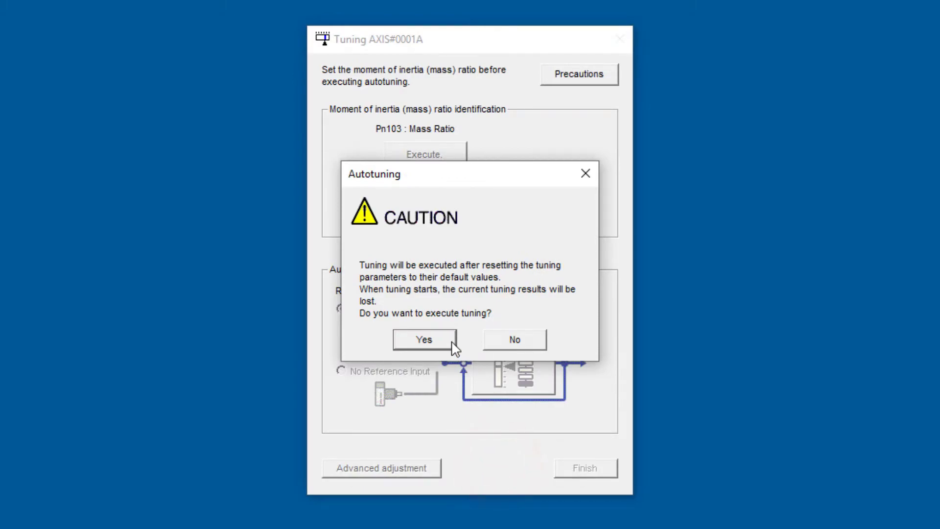
{"action": "mouse_move", "coordinate": [437, 347]}
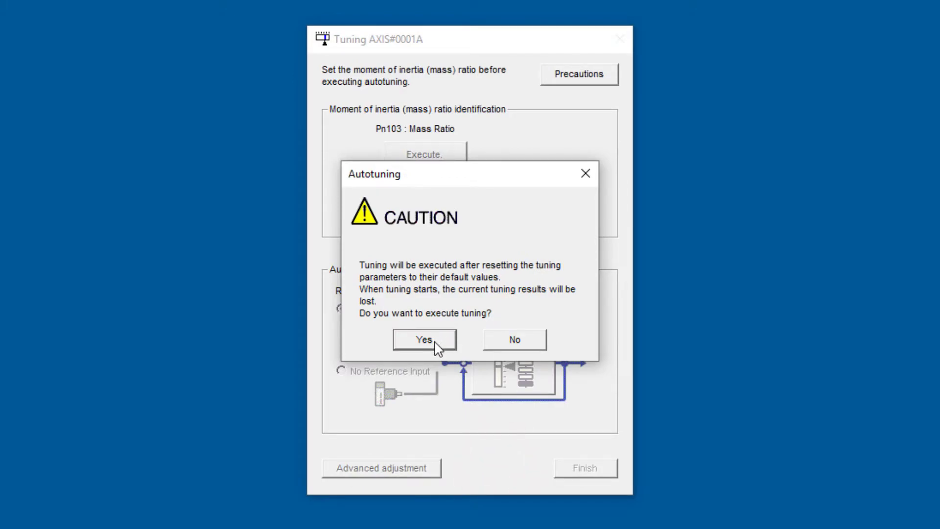
Agree to reset the tuning parameters and accept the 606% mass ratio.
{"action": "left_click", "coordinate": [424, 340]}
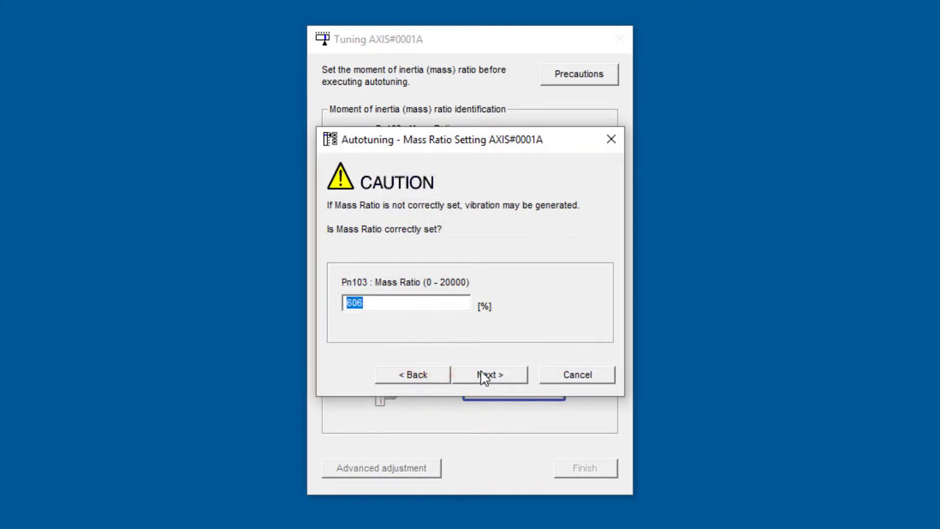
{"action": "left_click", "coordinate": [490, 374]}
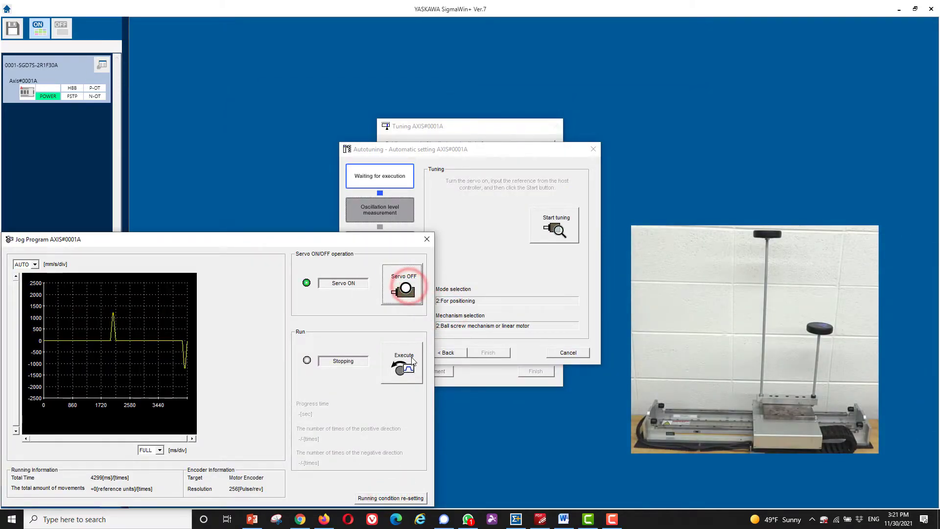
Execute the jog program and confirm the safety warning so the axis reciprocates.
{"action": "left_click", "coordinate": [403, 359]}
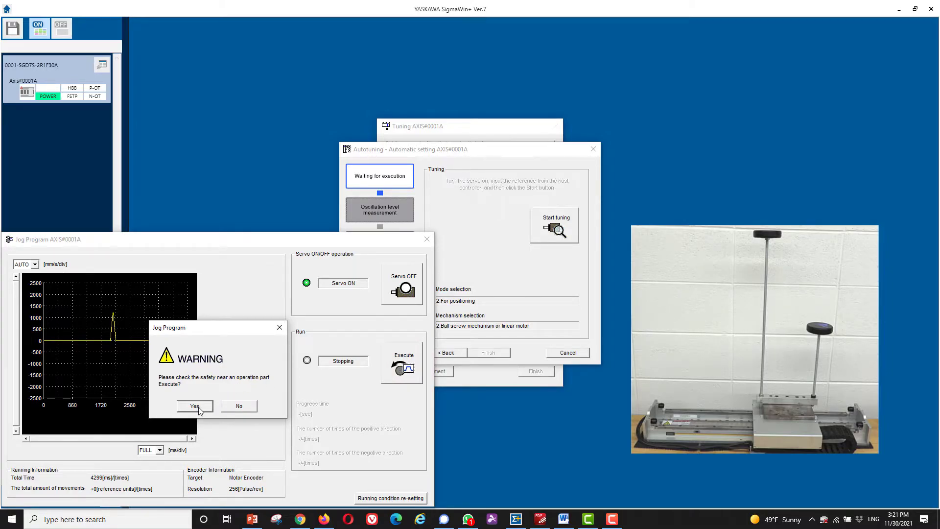
{"action": "left_click", "coordinate": [194, 405]}
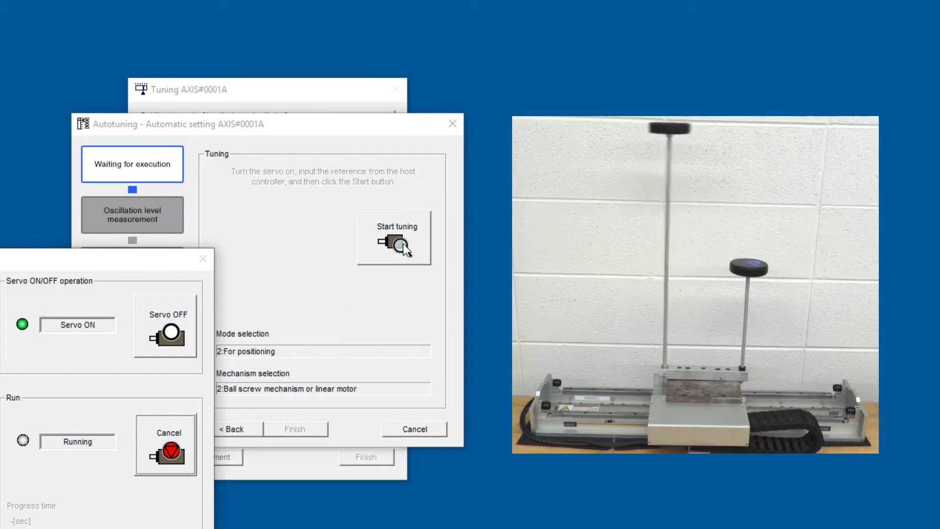
Start the autotuning run and confirm the safety warning so tuning proceeds.
{"action": "left_click", "coordinate": [395, 246]}
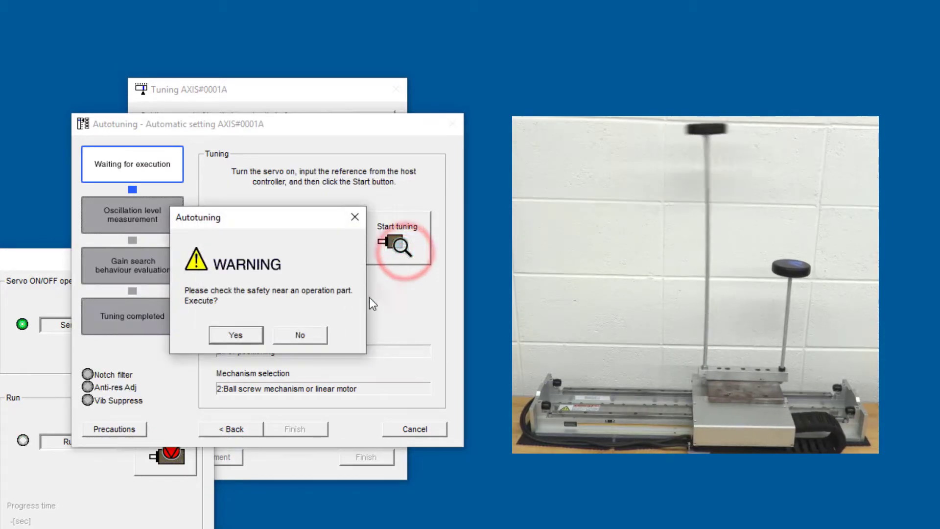
{"action": "left_click", "coordinate": [235, 335]}
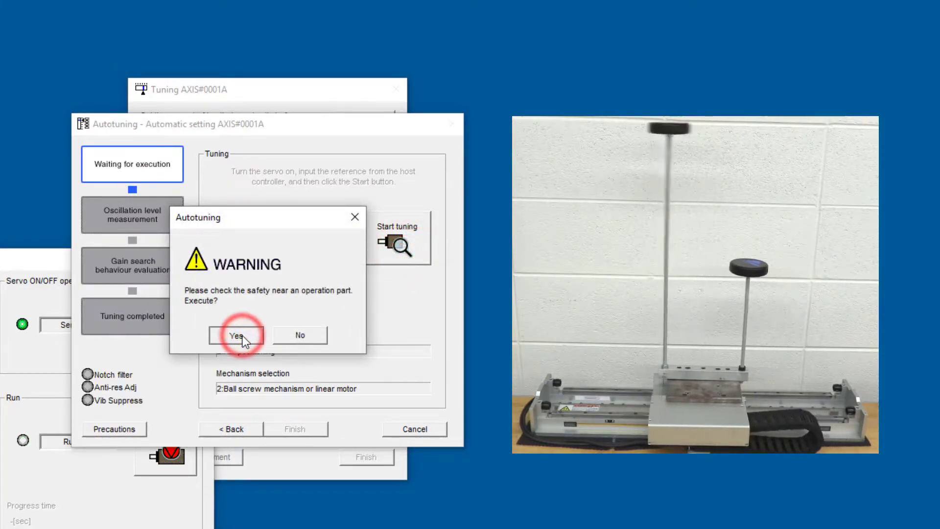
{"action": "left_click", "coordinate": [236, 335]}
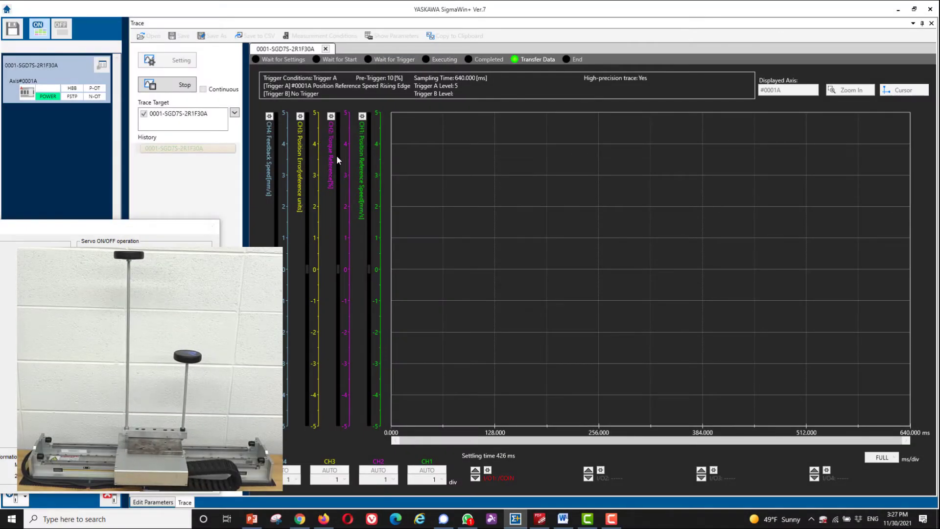
Bring up the Cursor dialog with vertical and horizontal cursors enabled on the 640 ms trace.
{"action": "left_click", "coordinate": [166, 84]}
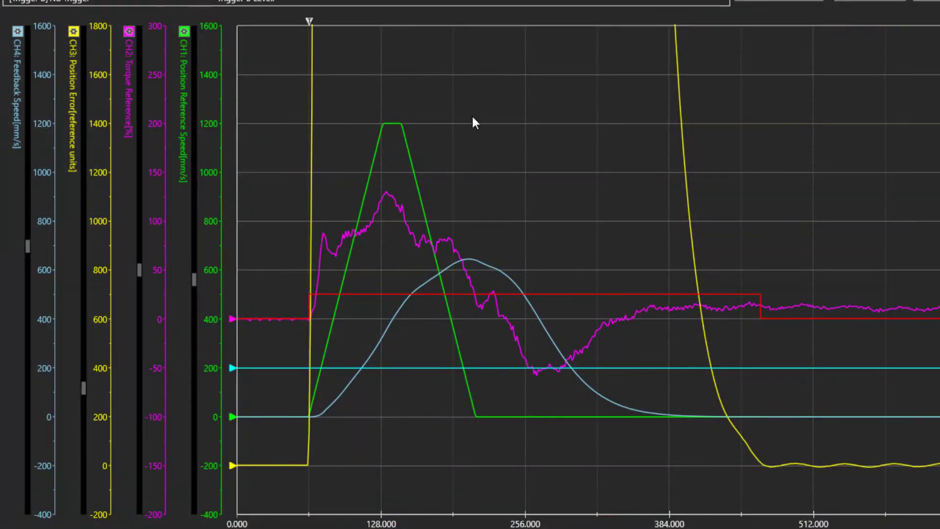
{"action": "mouse_move", "coordinate": [294, 417]}
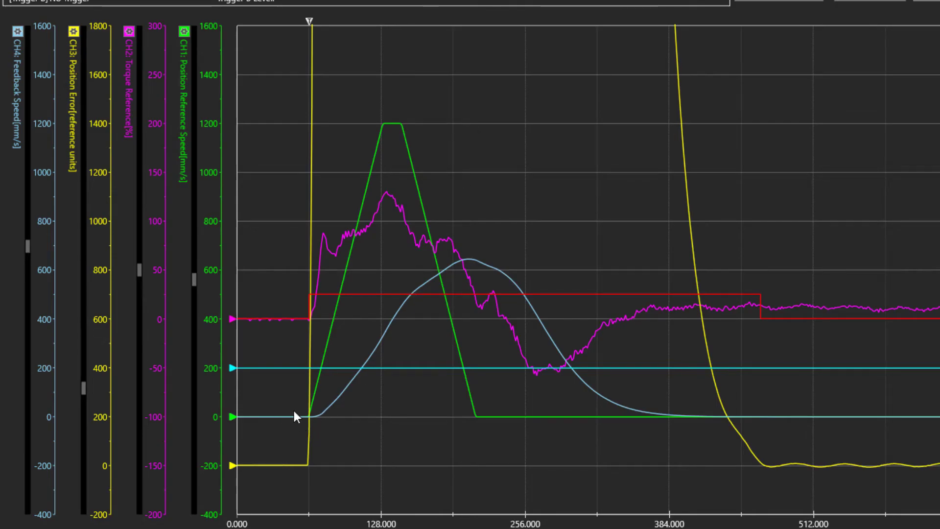
{"action": "mouse_move", "coordinate": [502, 277]}
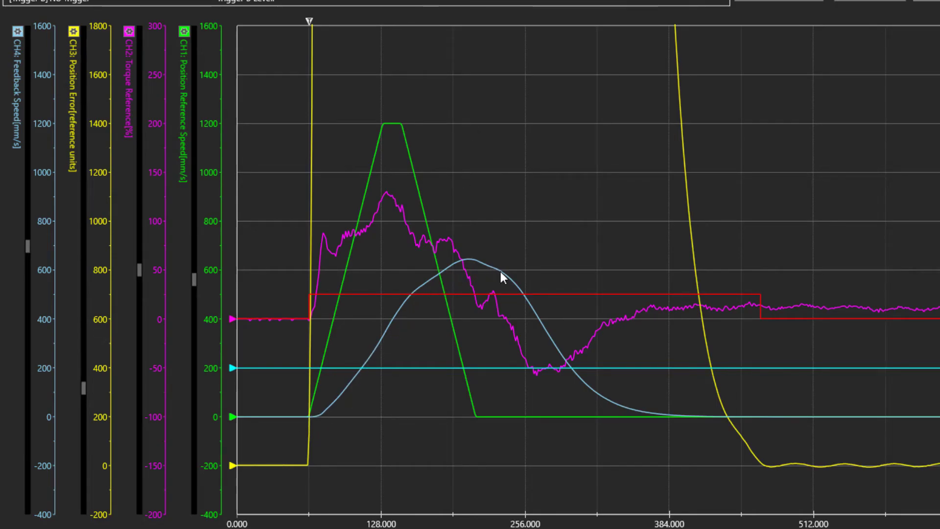
{"action": "mouse_move", "coordinate": [381, 383]}
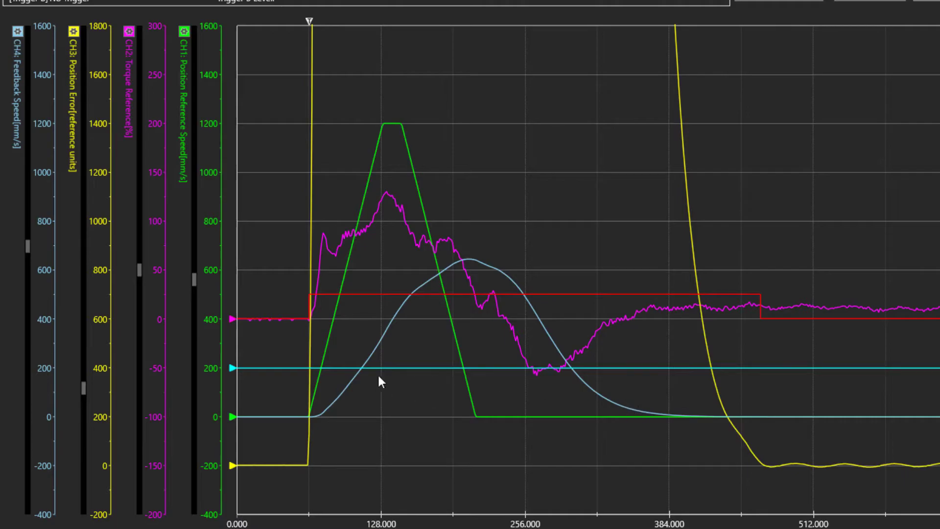
{"action": "mouse_move", "coordinate": [412, 145]}
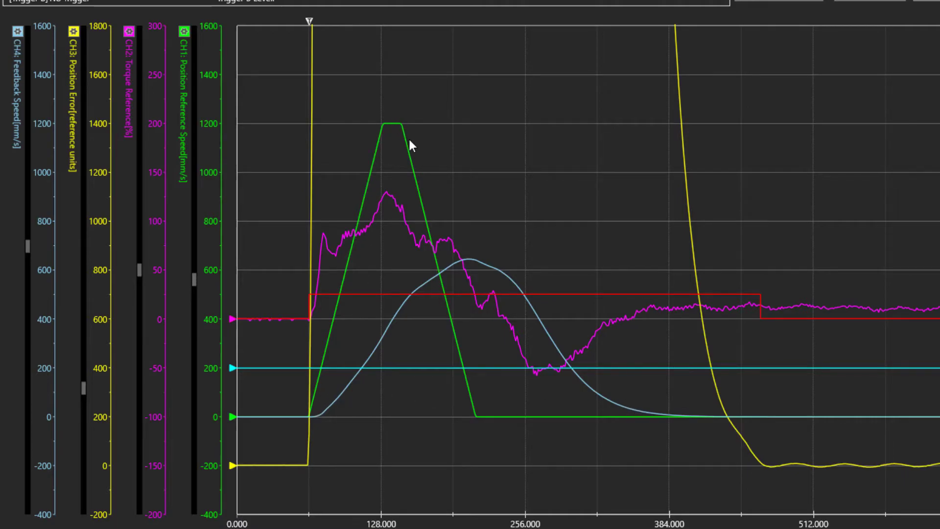
{"action": "mouse_move", "coordinate": [372, 396]}
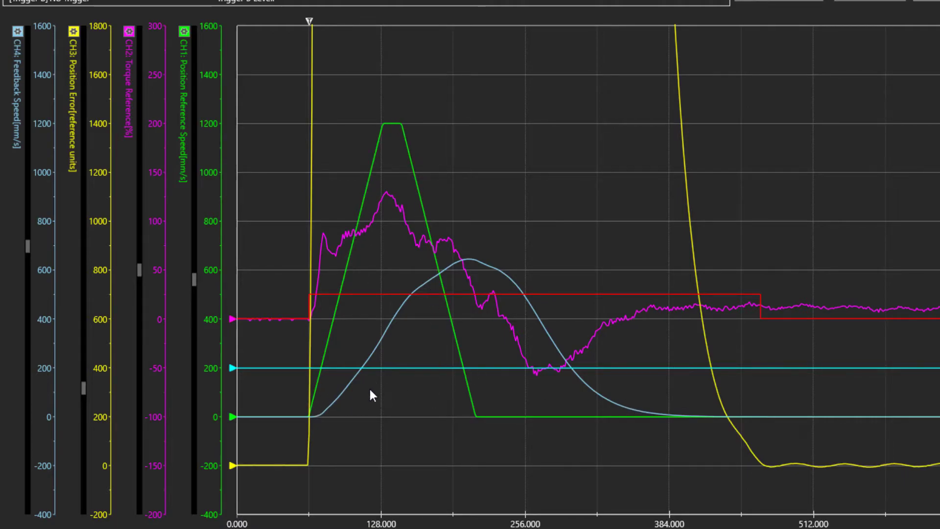
{"action": "mouse_move", "coordinate": [732, 424]}
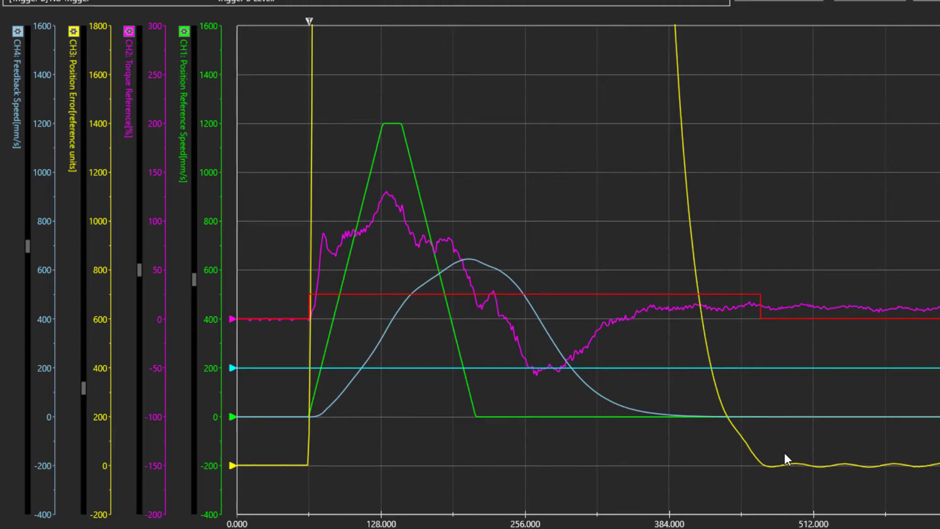
{"action": "mouse_move", "coordinate": [832, 474]}
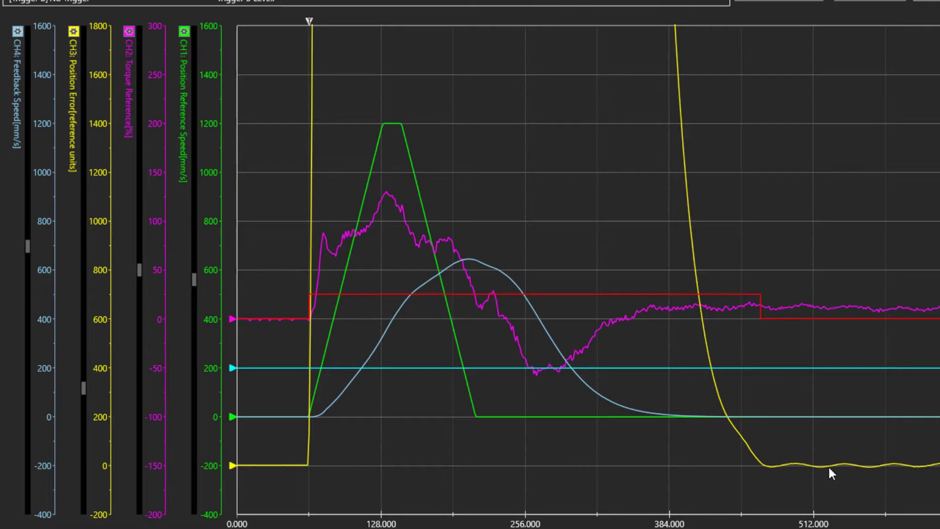
{"action": "mouse_move", "coordinate": [751, 300]}
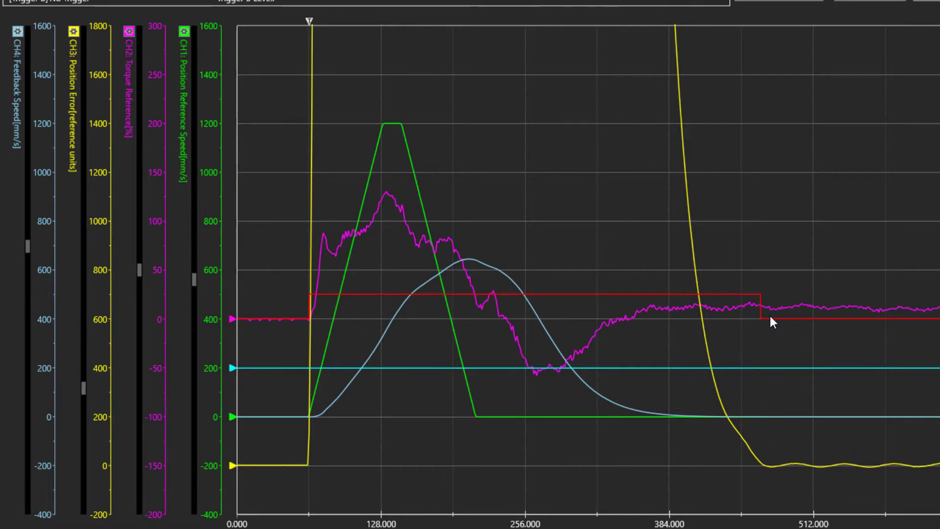
{"action": "mouse_move", "coordinate": [878, 322]}
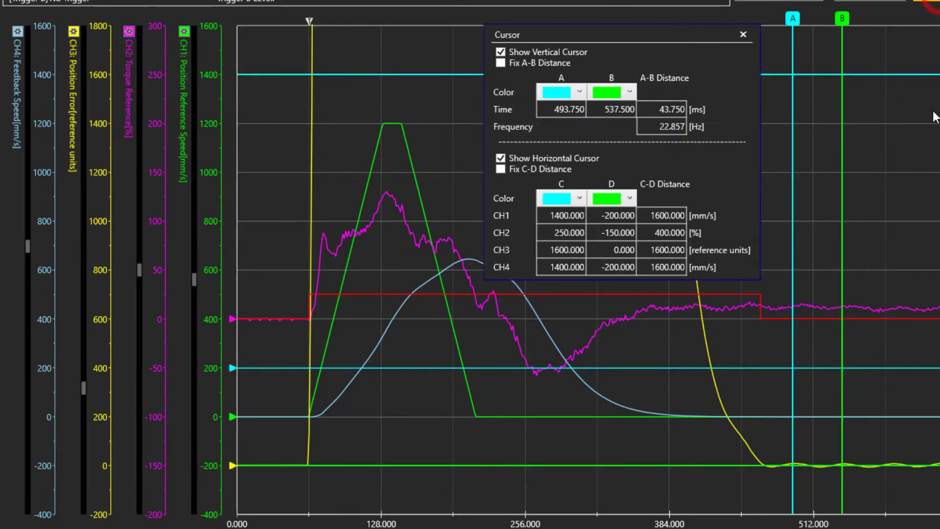
{"action": "mouse_move", "coordinate": [701, 183]}
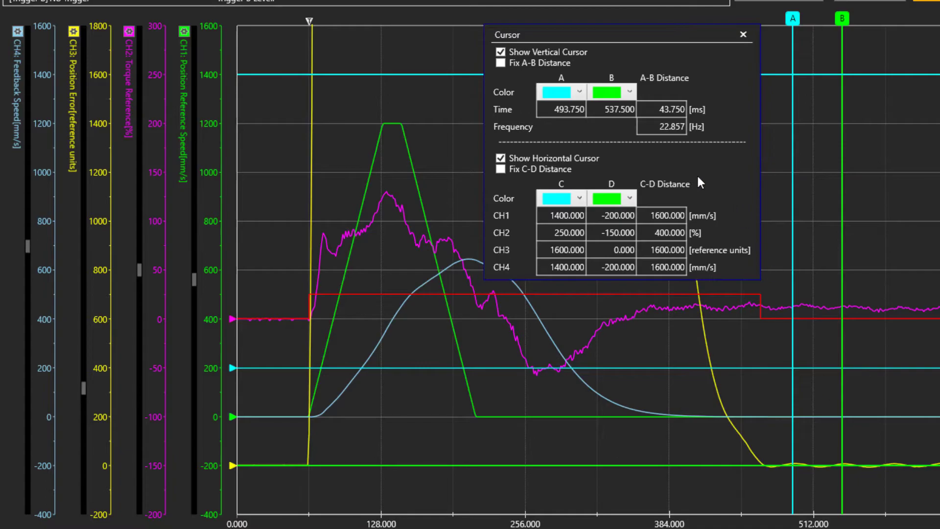
{"action": "mouse_move", "coordinate": [670, 152]}
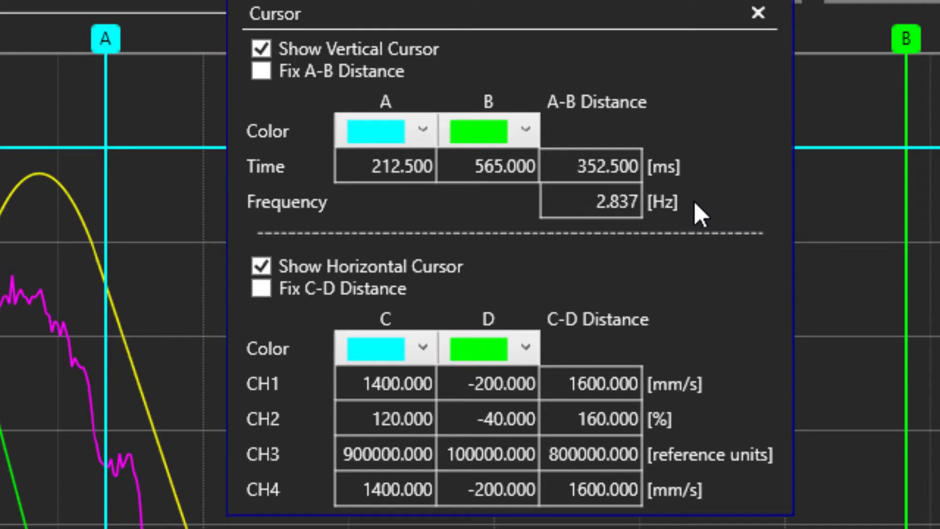
{"action": "mouse_move", "coordinate": [679, 240]}
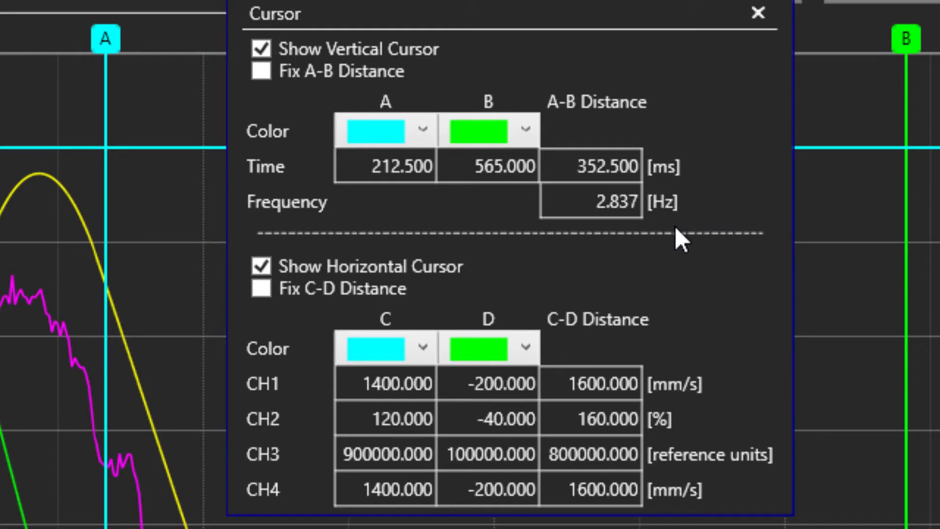
{"action": "mouse_move", "coordinate": [688, 267]}
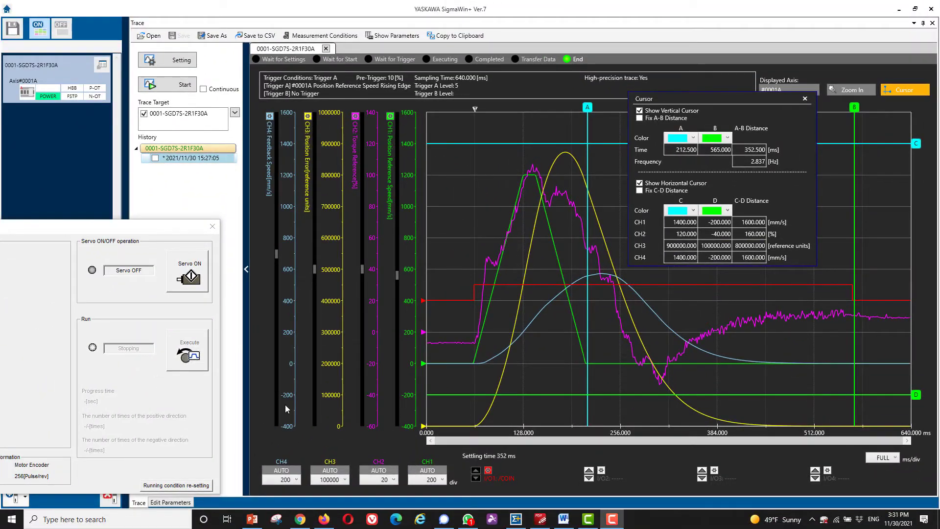
Compare the servo parameters with their defaults via Edit Parameters > Compare and Apply.
{"action": "left_click", "coordinate": [171, 502]}
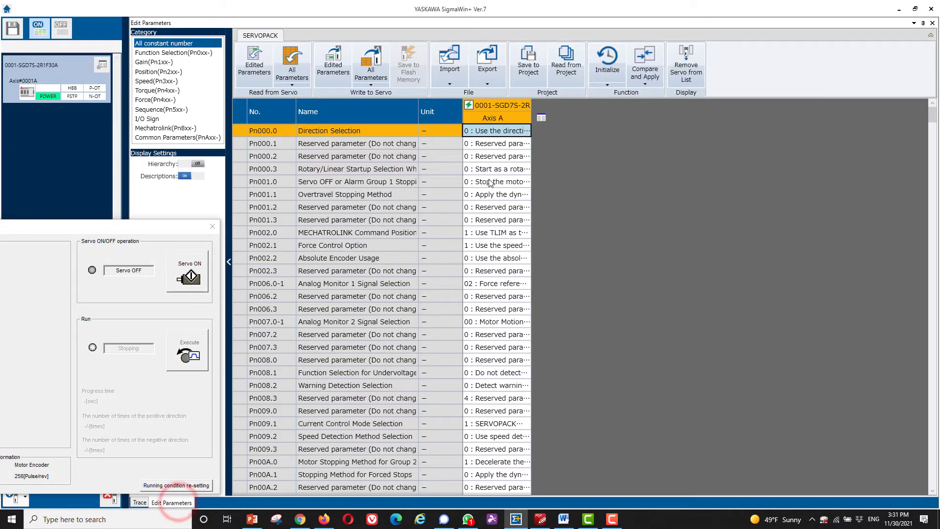
{"action": "left_click", "coordinate": [645, 65]}
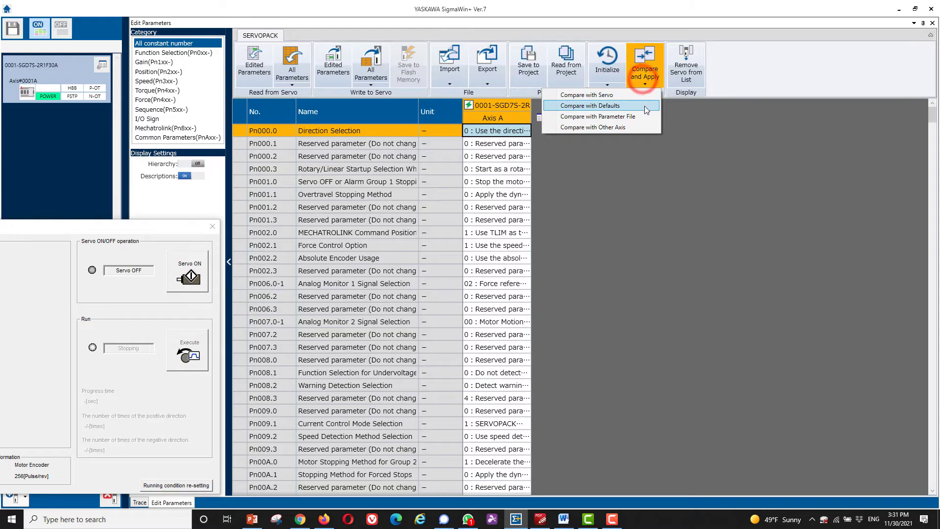
{"action": "left_click", "coordinate": [589, 106]}
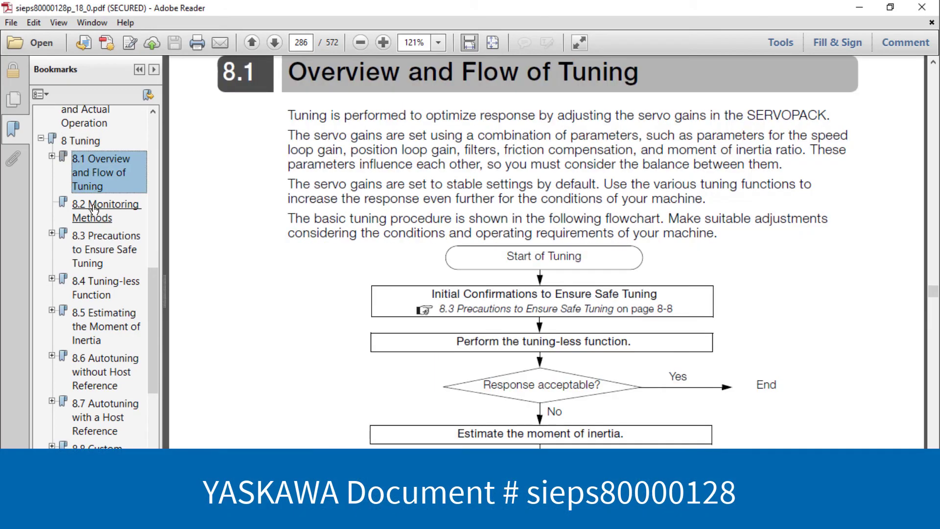
Jump to the manual's 8.4 Tuning-less Function section in Adobe Reader.
{"action": "left_click", "coordinate": [106, 287]}
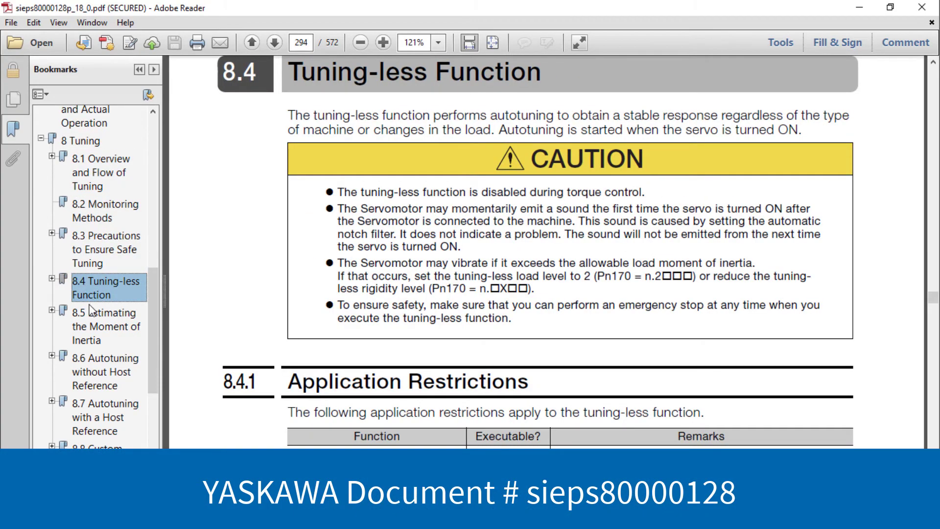
{"action": "left_click", "coordinate": [106, 417]}
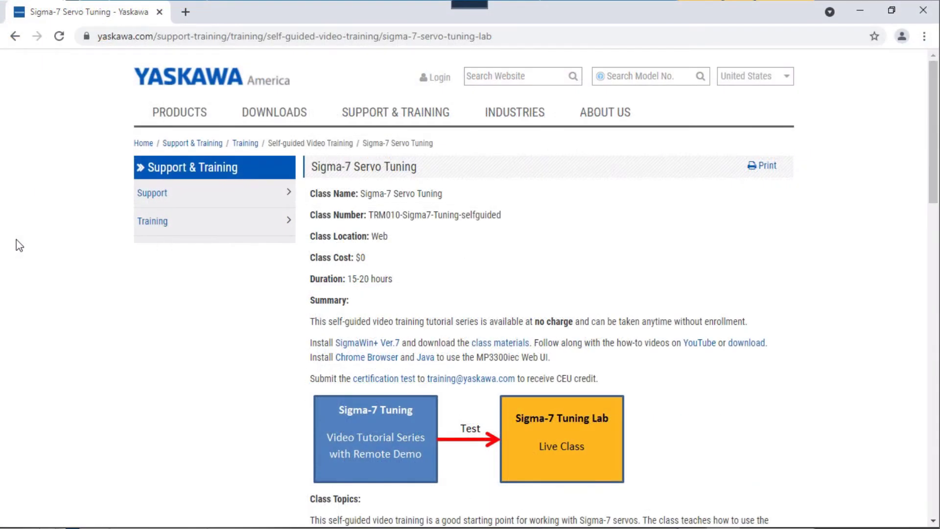
{"action": "mouse_move", "coordinate": [362, 242]}
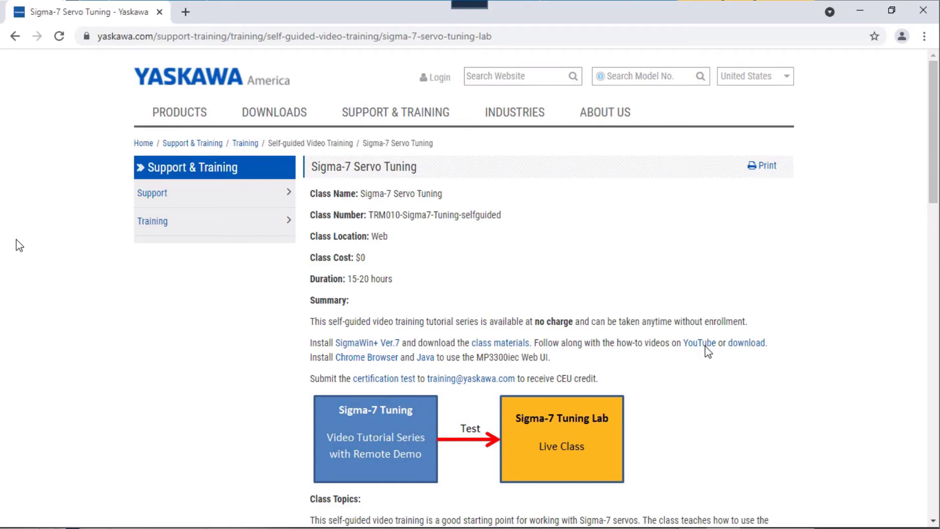
Look through the Sigma-7 tuning video playlist and enter the self-guided training URL.
{"action": "left_click", "coordinate": [698, 343]}
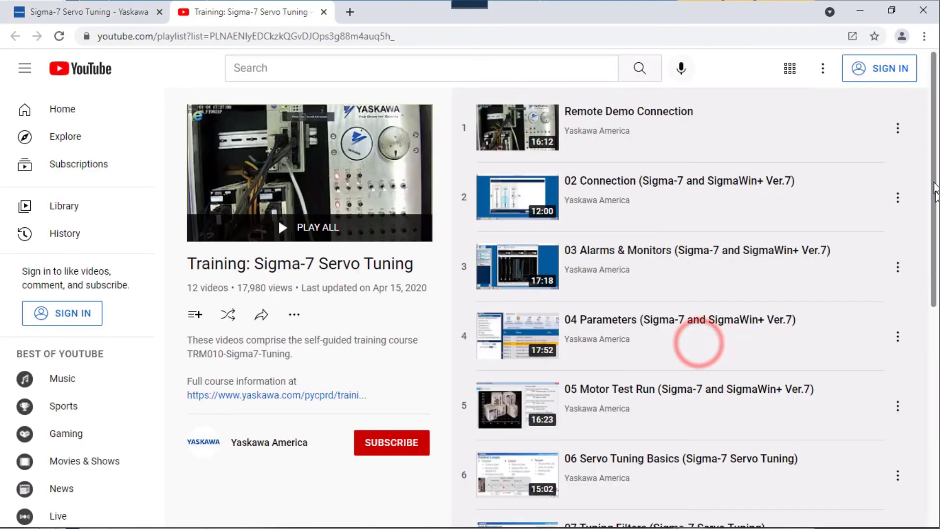
{"action": "scroll", "scroll_direction": "down", "scroll_amount": 3}
{"action": "type", "text": "www.yaskawa.c"}
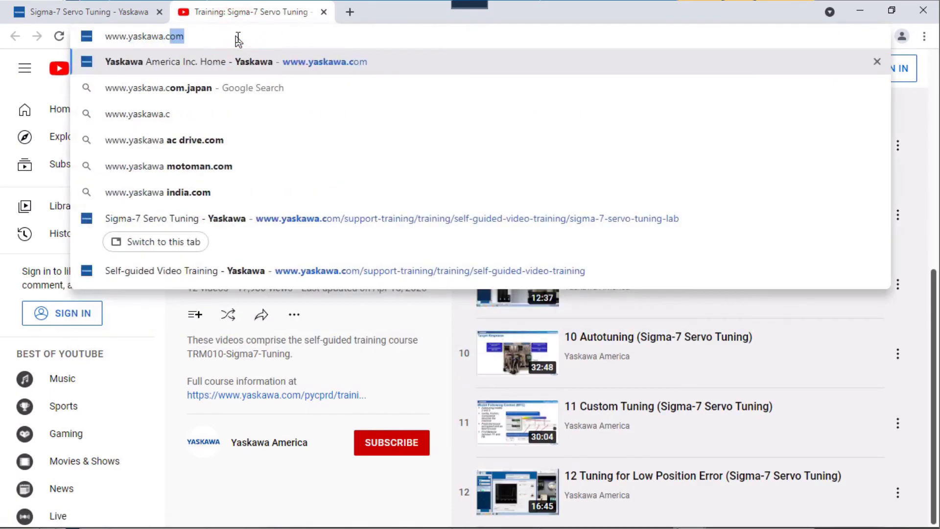
{"action": "type", "text": "/selfguided-video-training"}
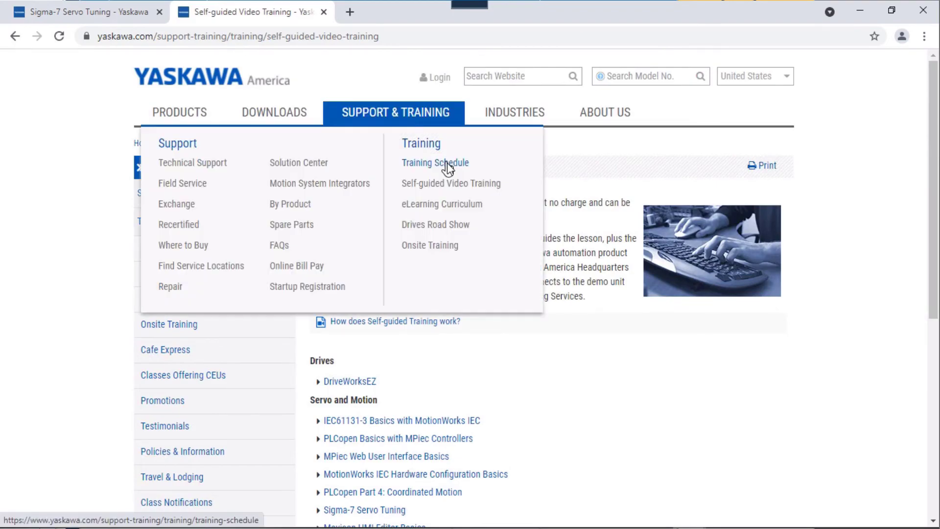
Reach the Sigma-7 Servo Tuning Lab class page via Training Schedule.
{"action": "left_click", "coordinate": [435, 162]}
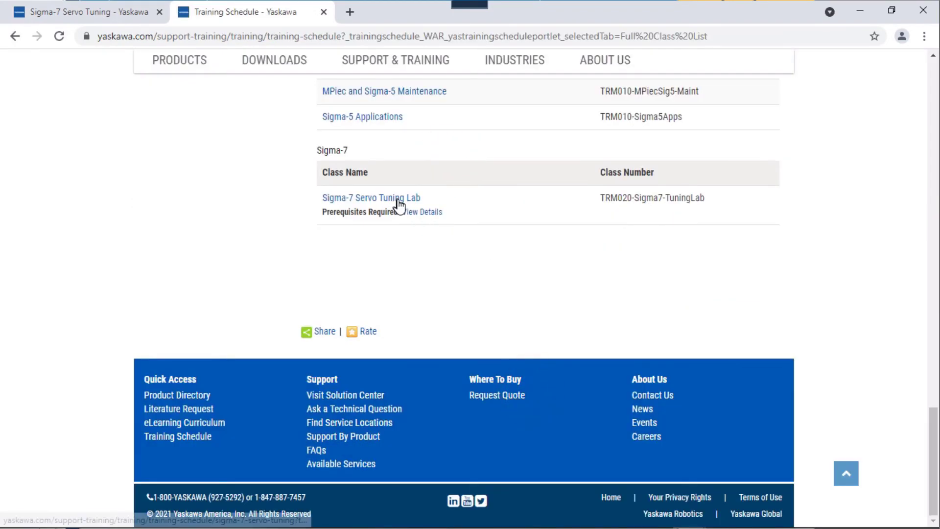
{"action": "left_click", "coordinate": [370, 197]}
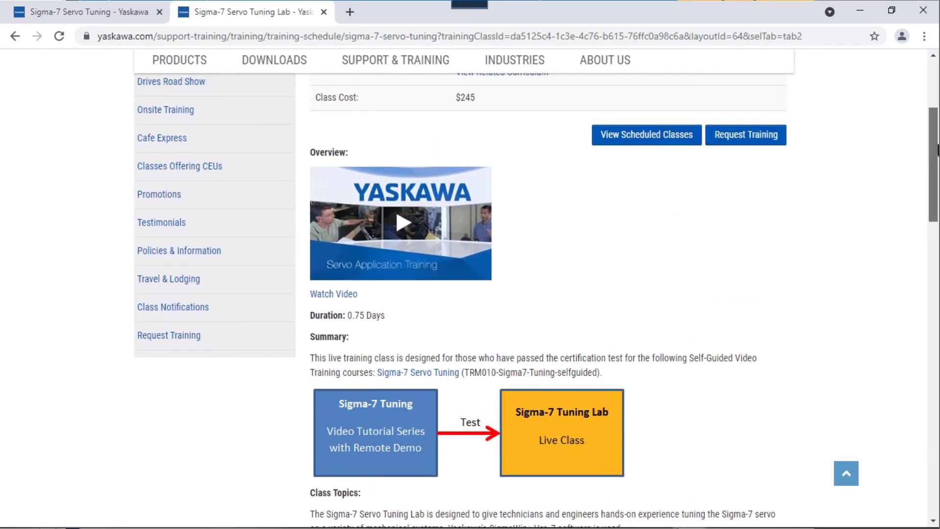